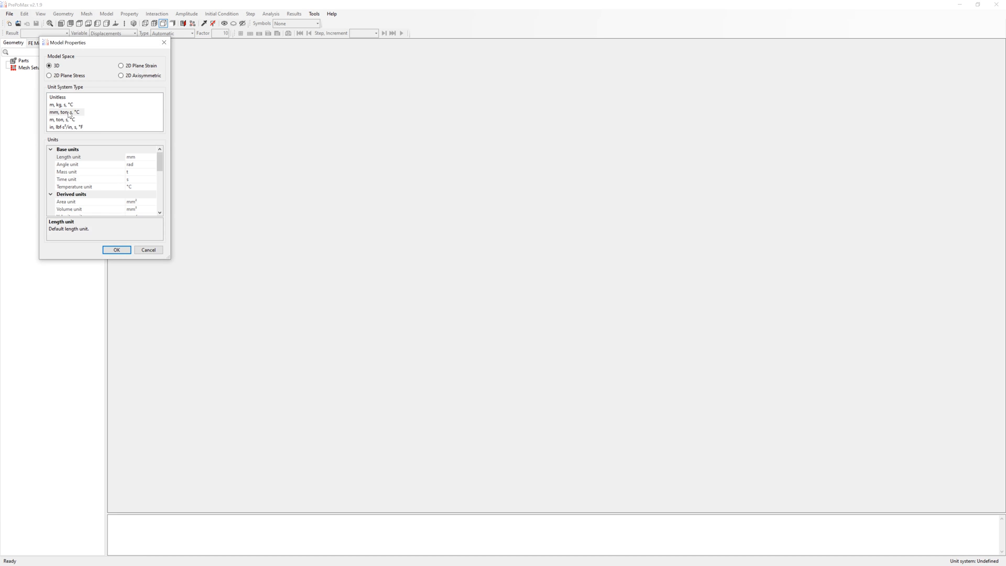
Confirm a 3D model in mm-ton-s-°C units and import the lifting point STEP solid
click(117, 249)
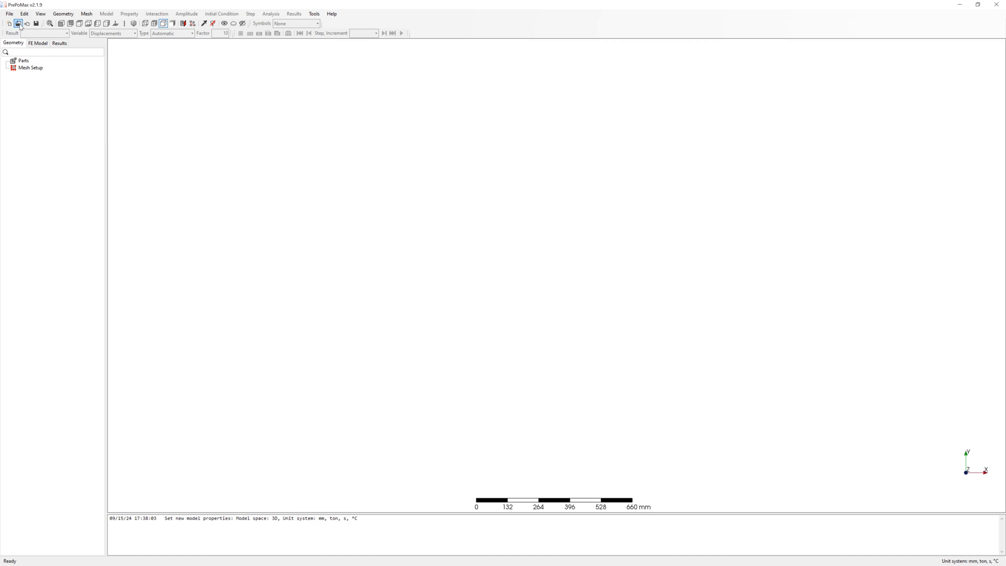
click(18, 23)
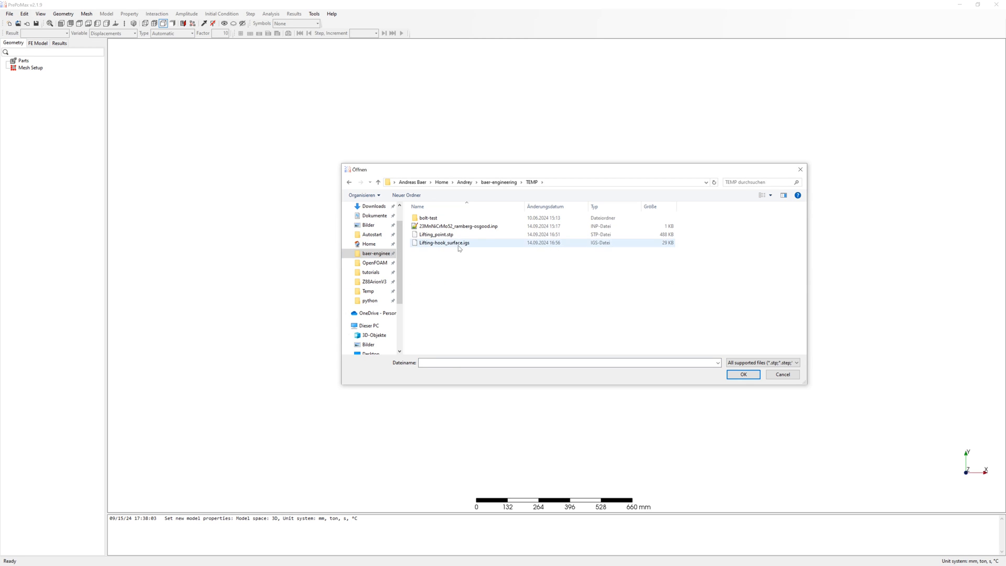
click(744, 374)
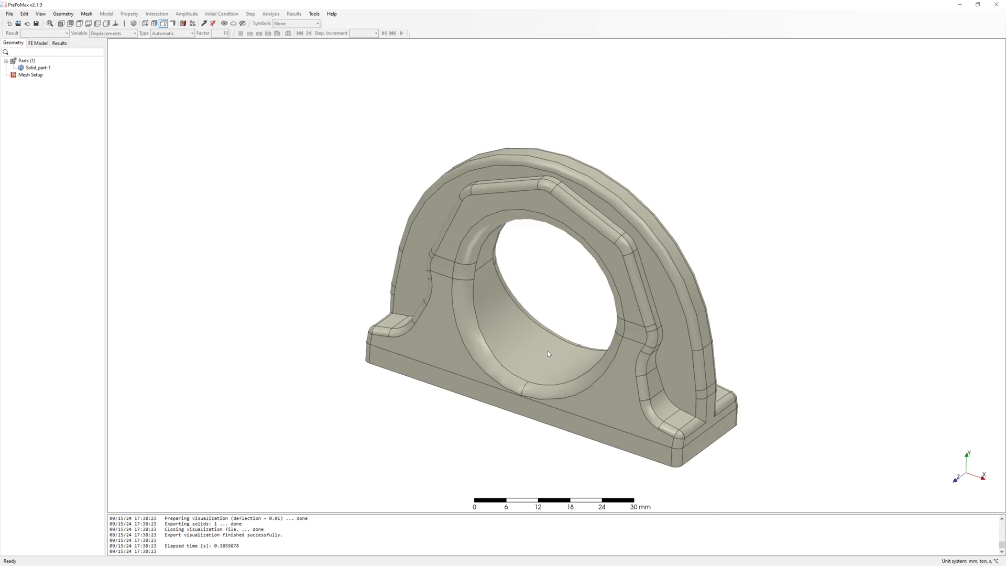
Import the Lifting-hook_surface.igs shell geometry as a second part
click(6, 13)
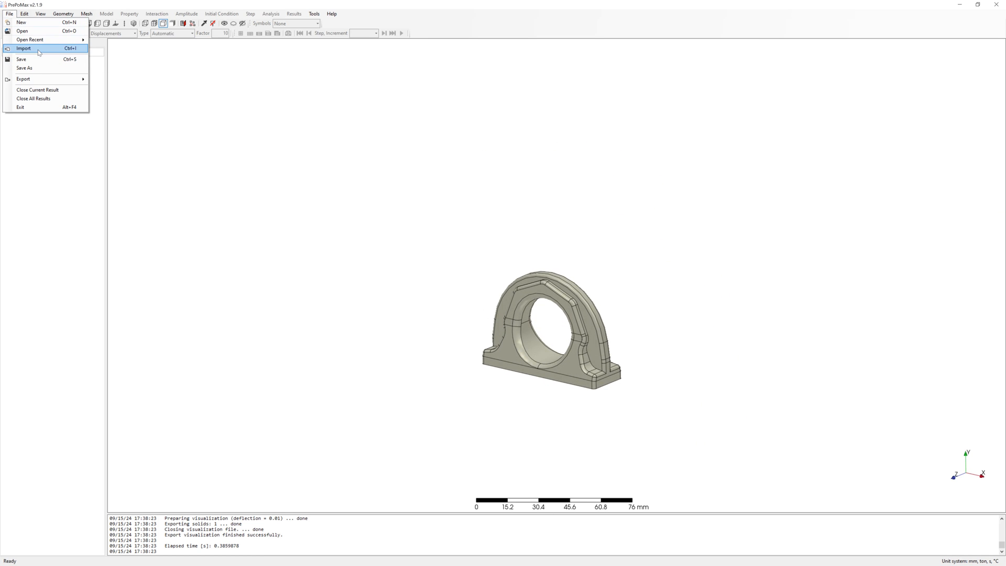
click(19, 50)
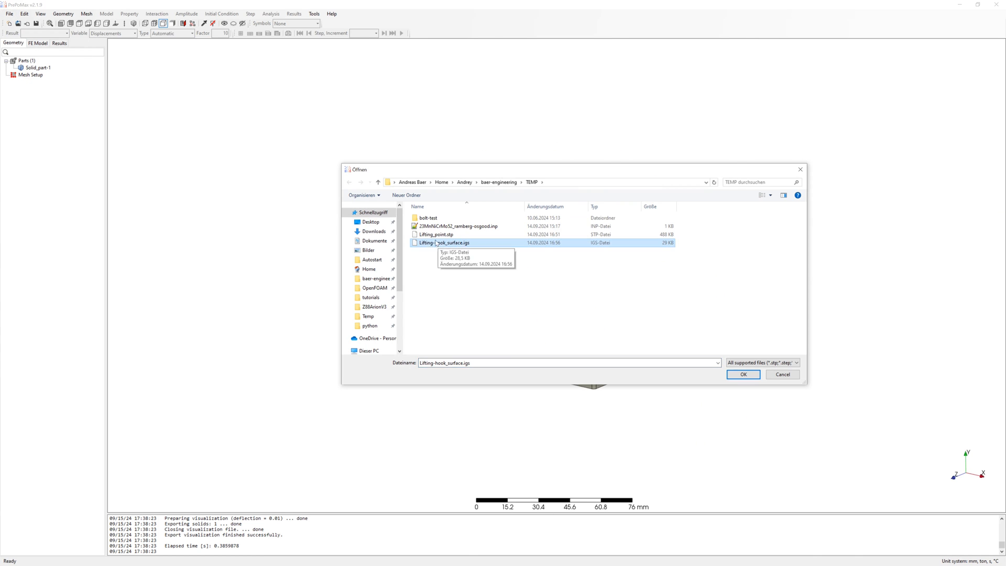
click(743, 374)
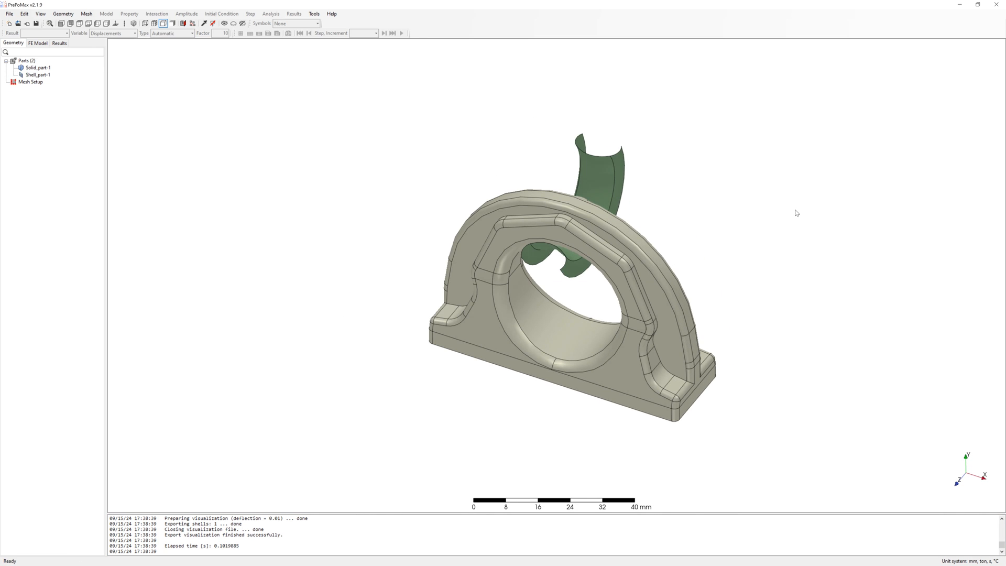
Give Solid_part-1 second-order meshing parameters with 3 mm max and 1 mm min size
click(82, 13)
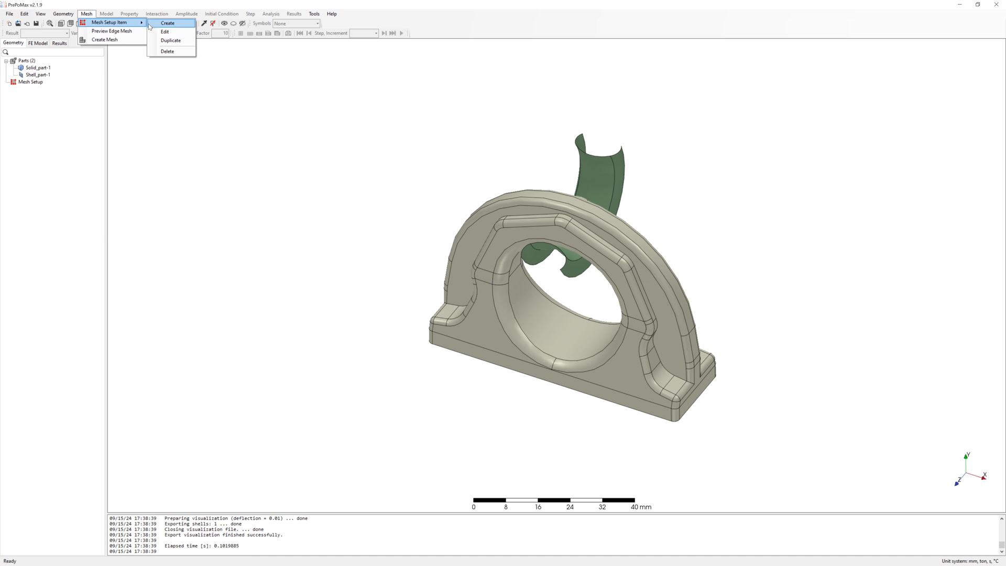
click(168, 23)
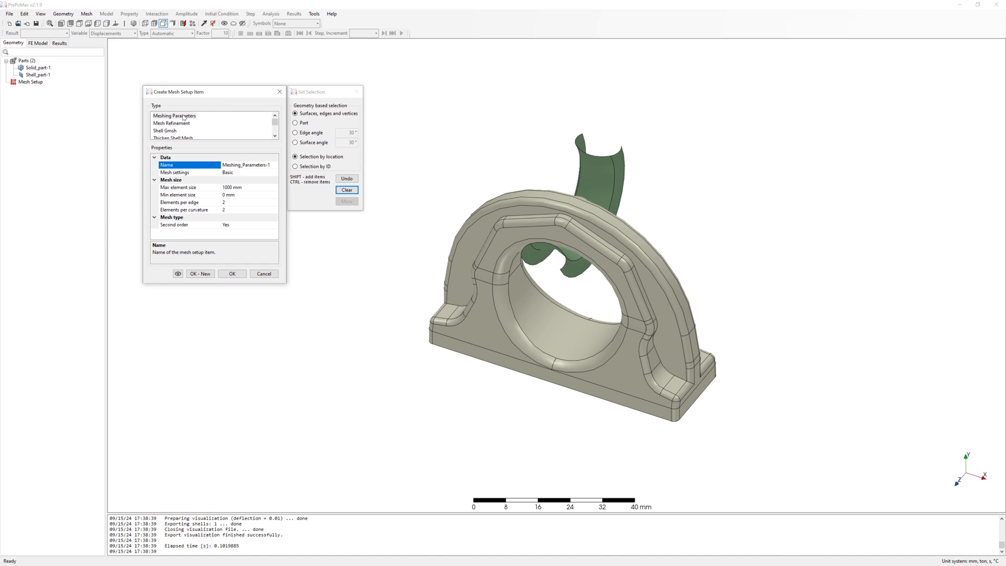
click(295, 122)
text(5)
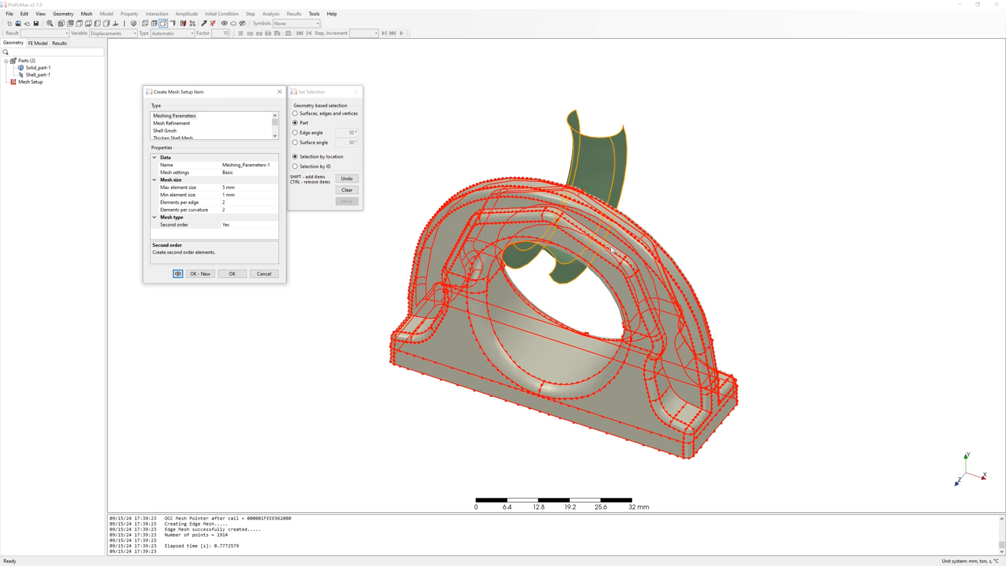
click(232, 273)
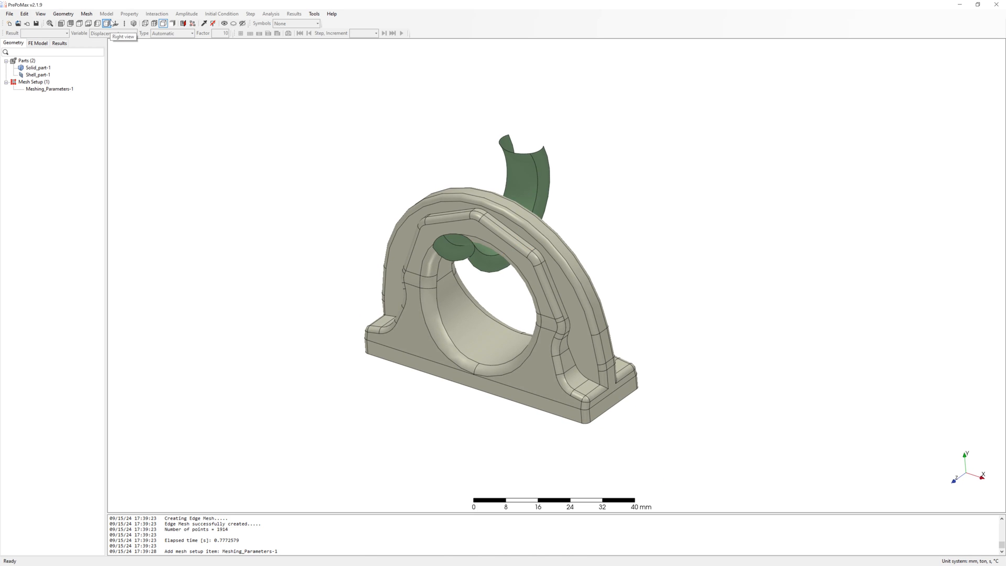
Start a second meshing-parameters item for Shell_part-1 at 1 mm, first order
click(86, 14)
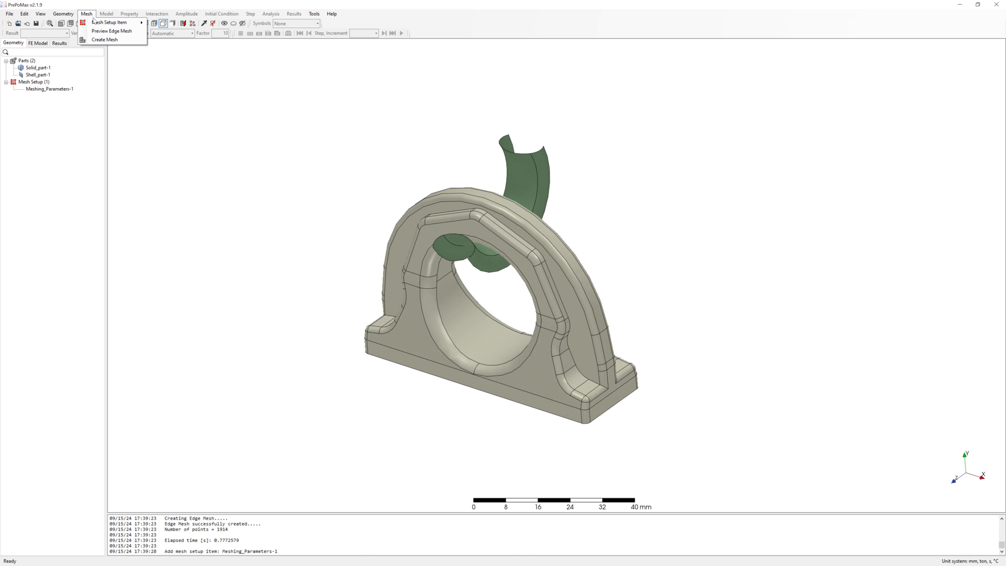
click(105, 23)
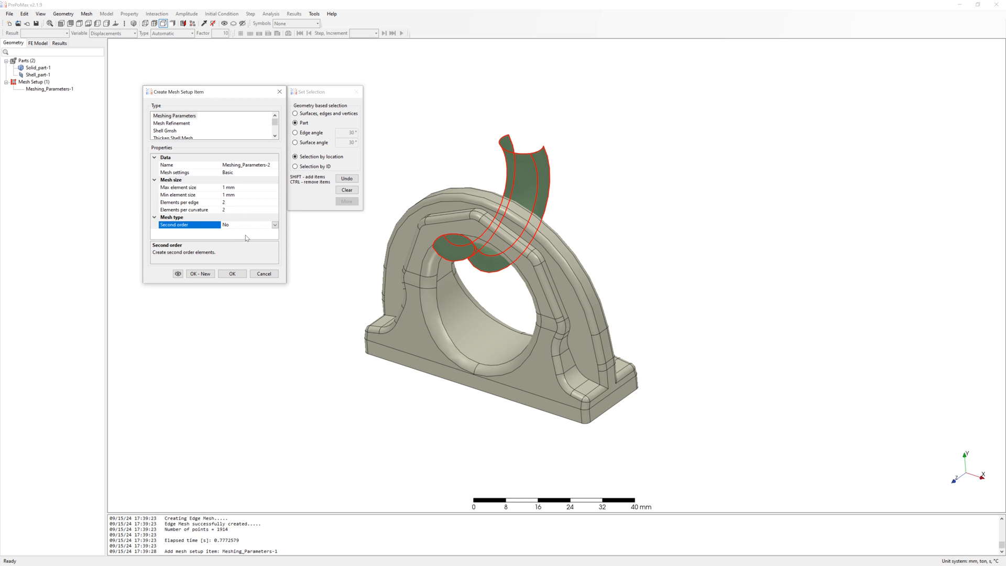
Save the shell parameters and add a Shell Gmsh item on Shell_part-1 with Blossom quad recombination
click(233, 274)
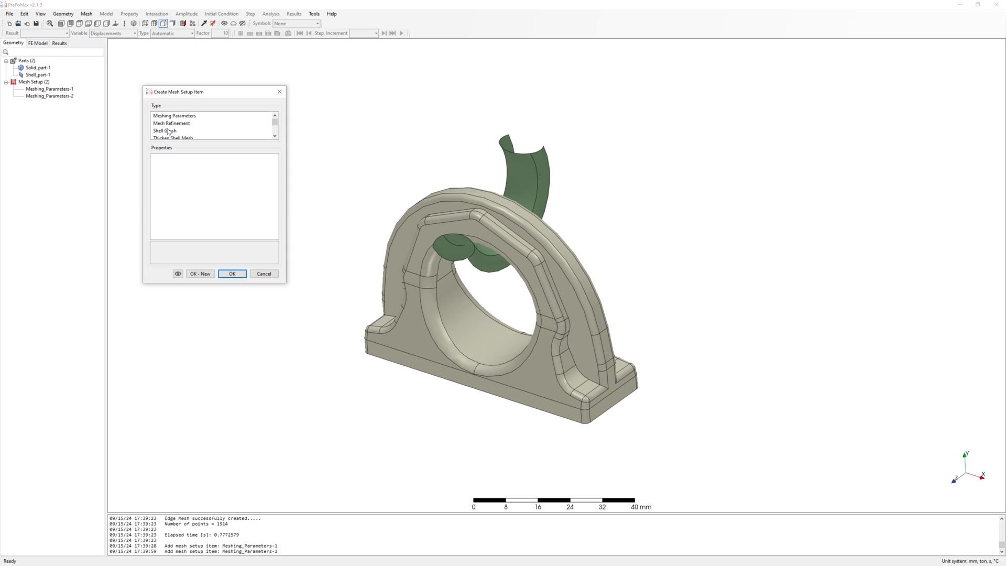
click(164, 130)
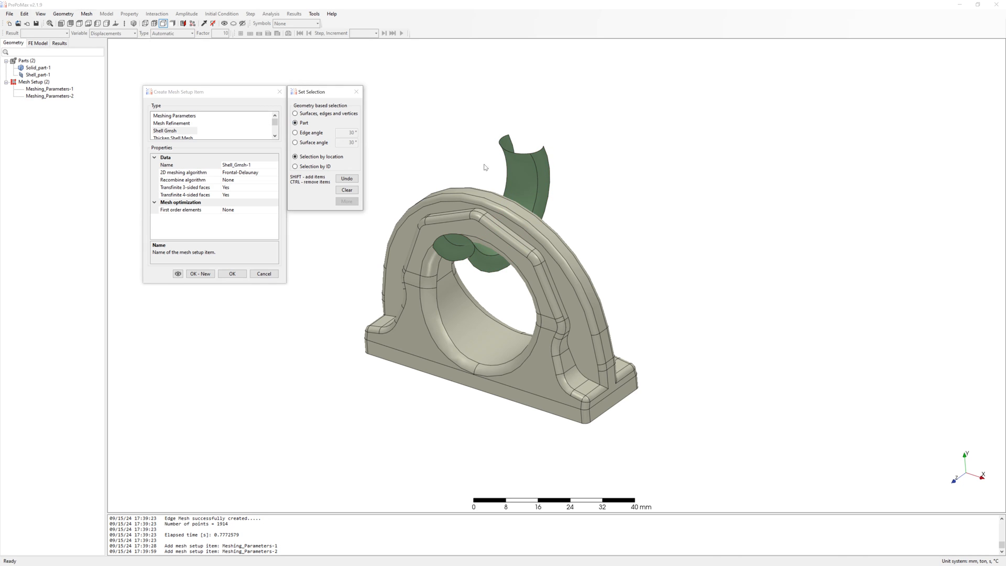
click(183, 171)
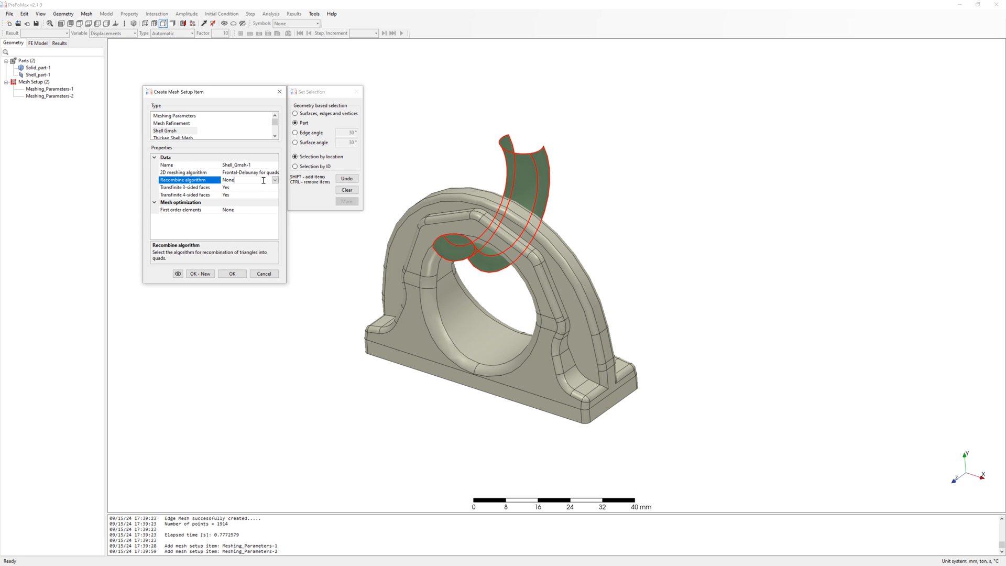
click(274, 181)
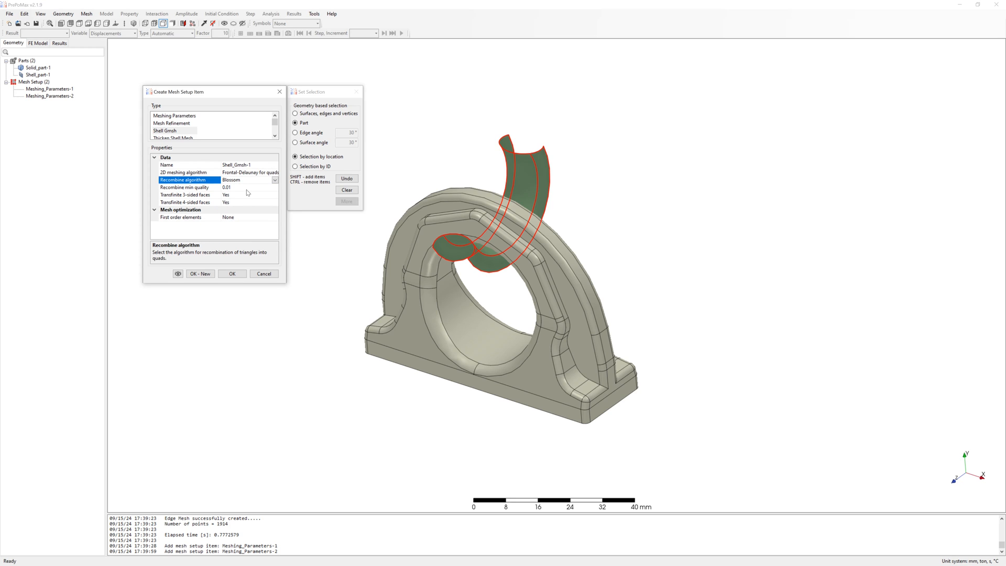
click(165, 130)
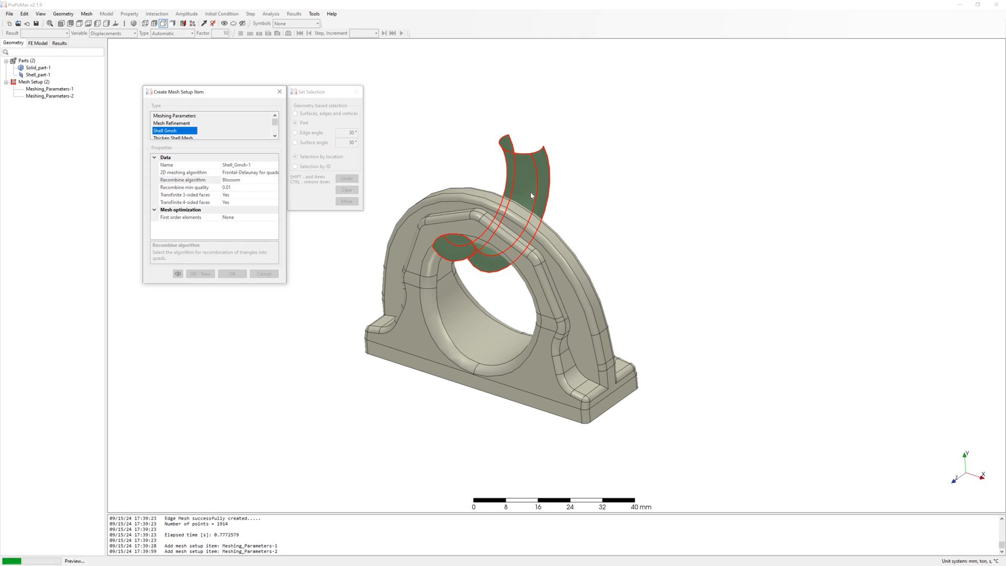
click(177, 273)
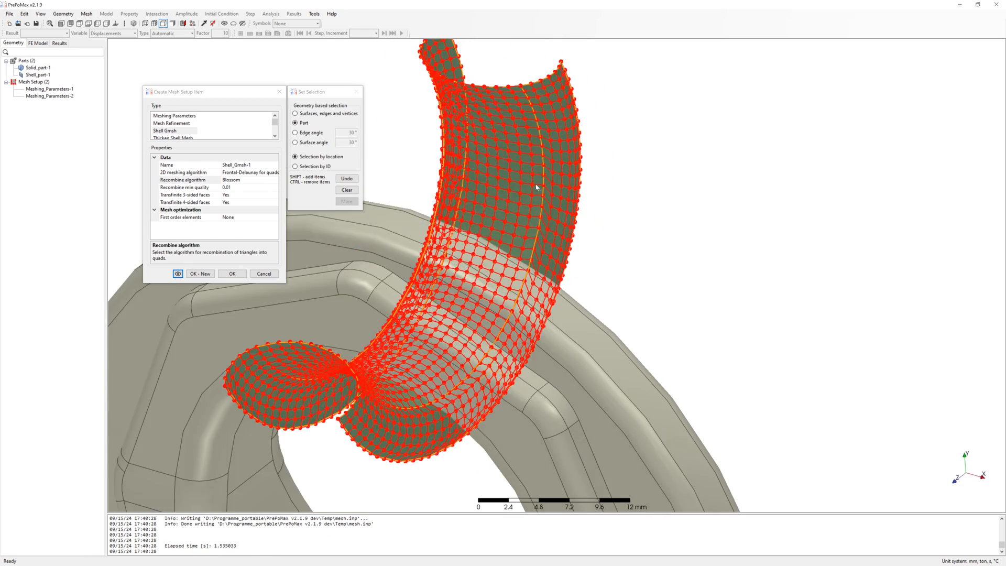
click(232, 274)
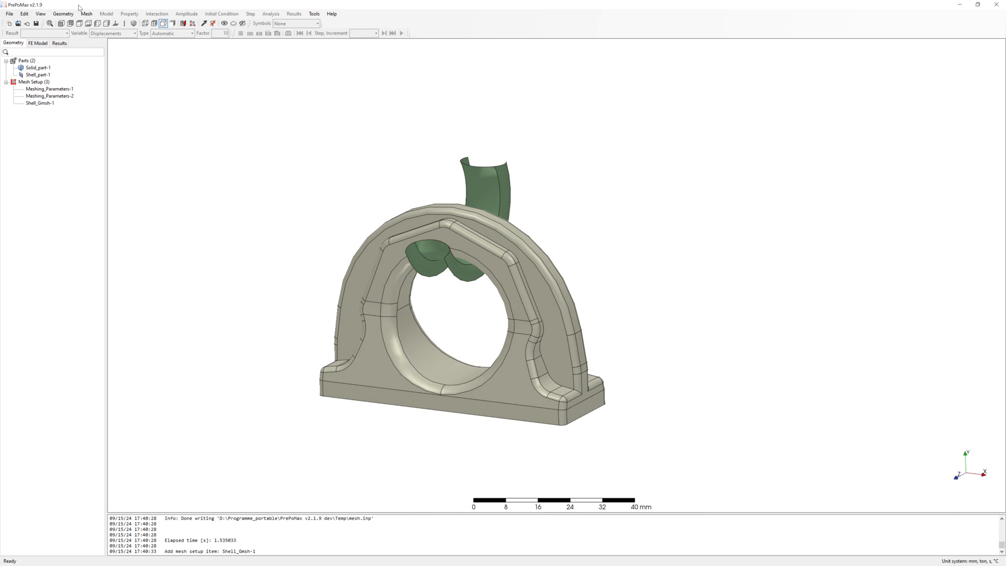
Add a 0.5 mm Mesh Refinement on the solid's arch surfaces beneath the hook
click(88, 13)
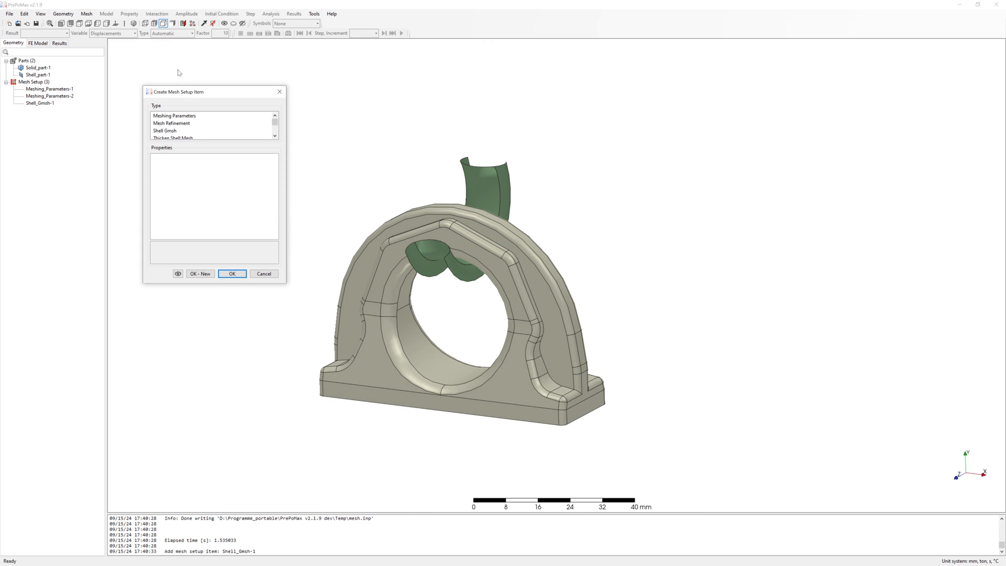
click(172, 123)
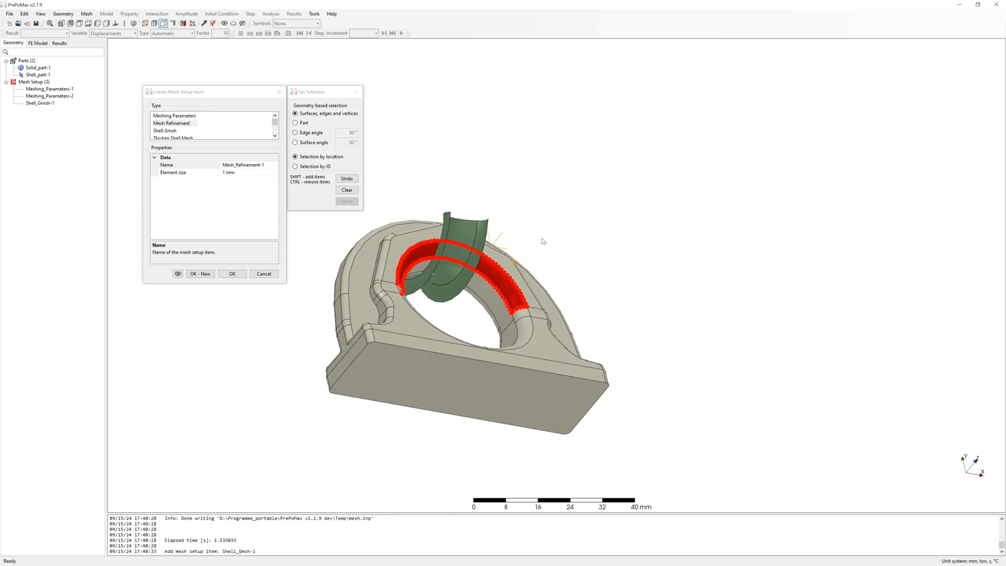
drag(541, 241, 529, 268)
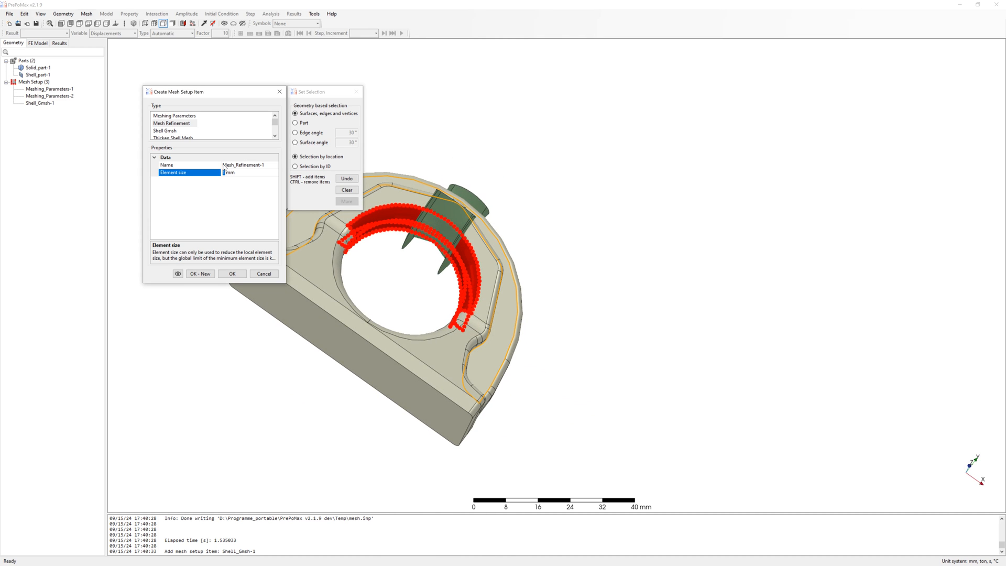
text(0.5)
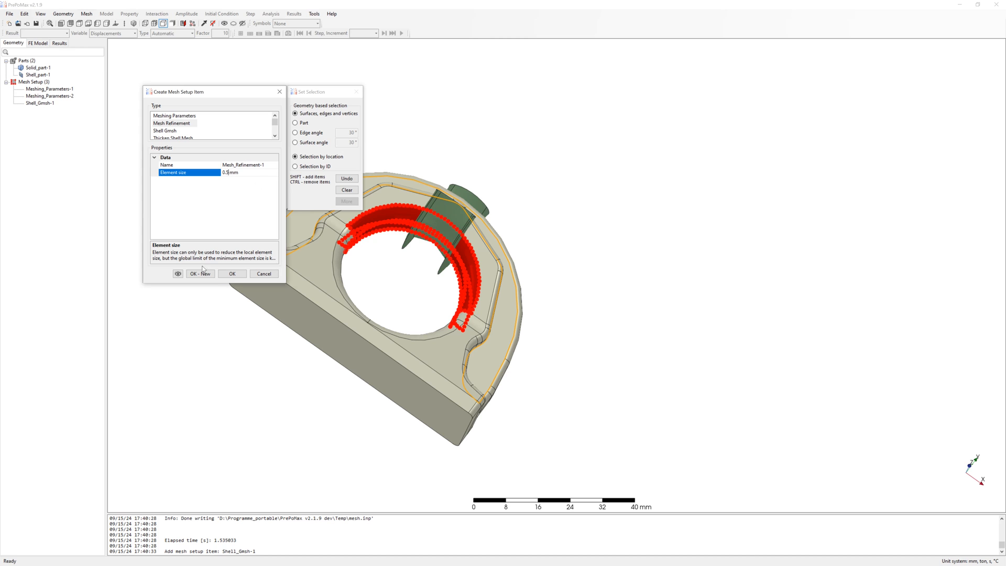
click(233, 274)
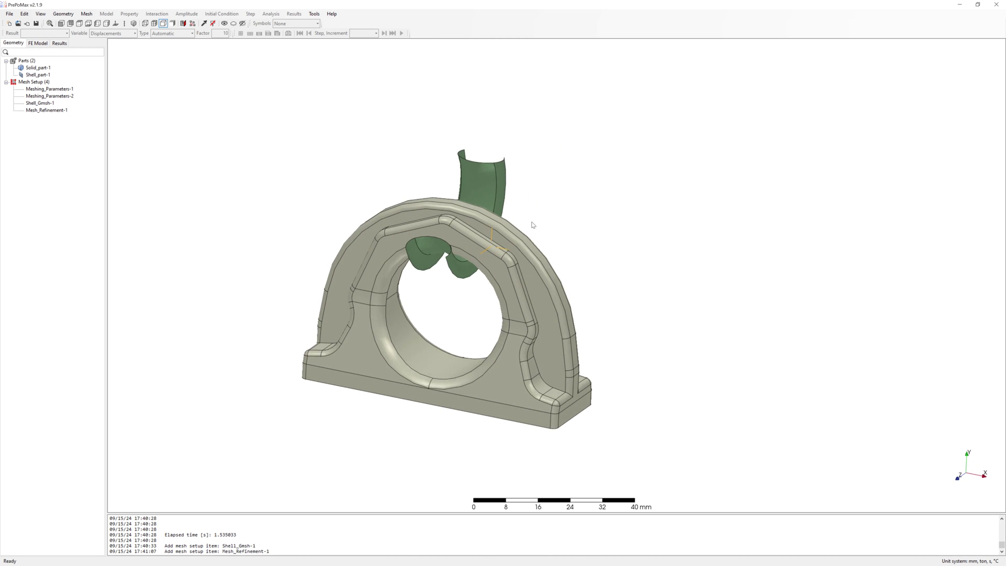
Generate the mesh for both the solid and shell parts
click(86, 14)
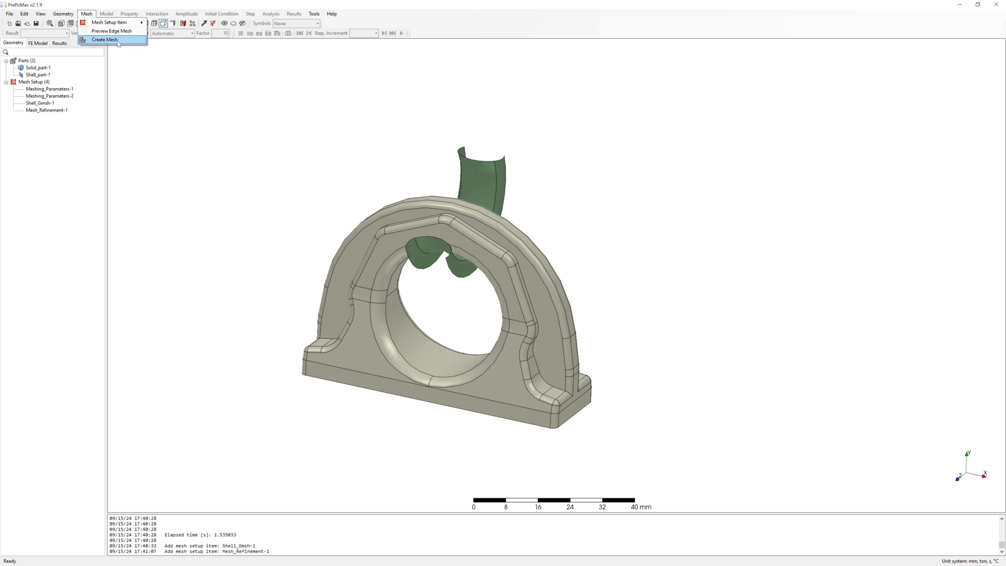
click(108, 39)
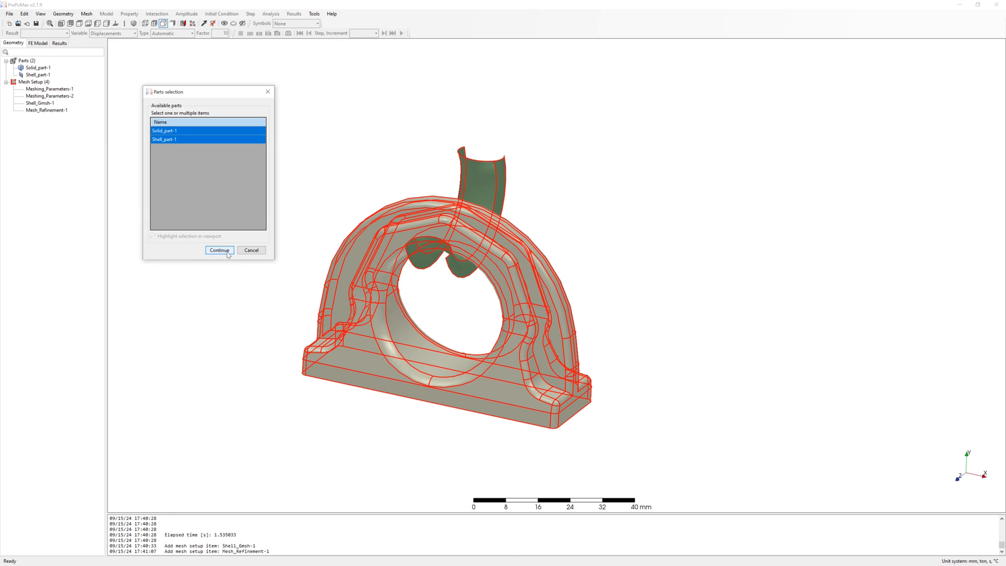
click(219, 249)
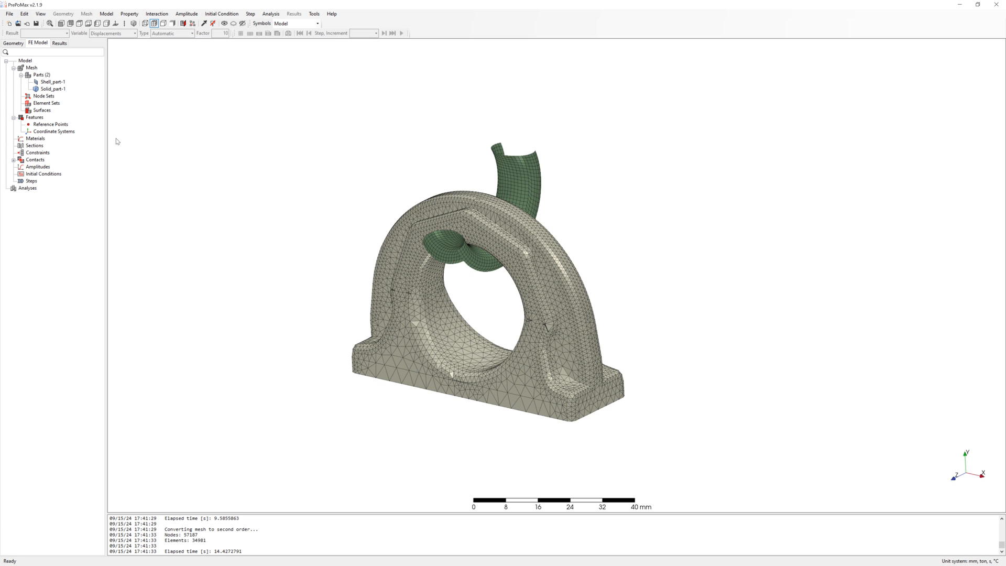
Create material steel-elastic with Elastic data: Young's modulus 210000 MPa, Poisson's ratio 0.3
right_click(35, 138)
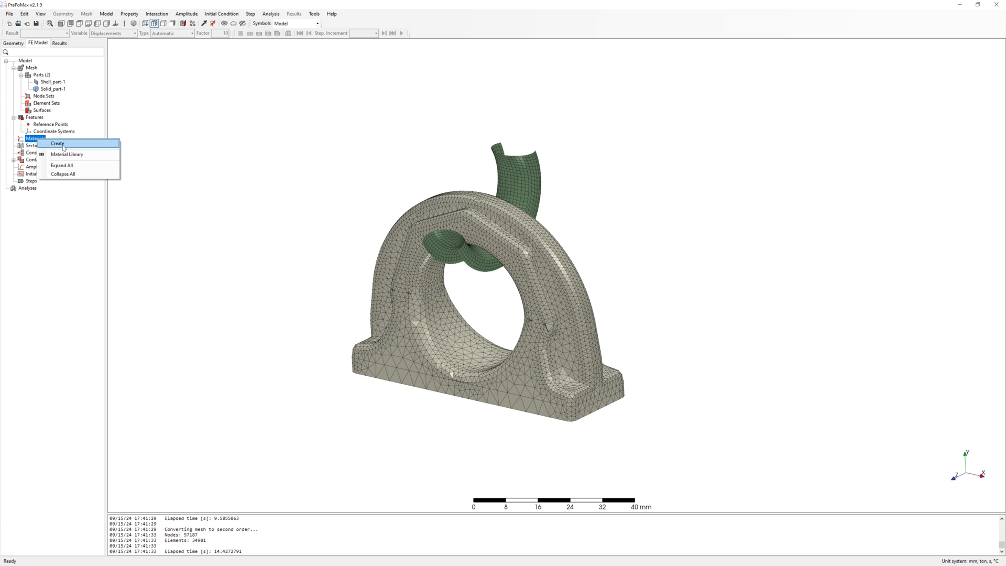
click(54, 144)
text(steel-elastic)
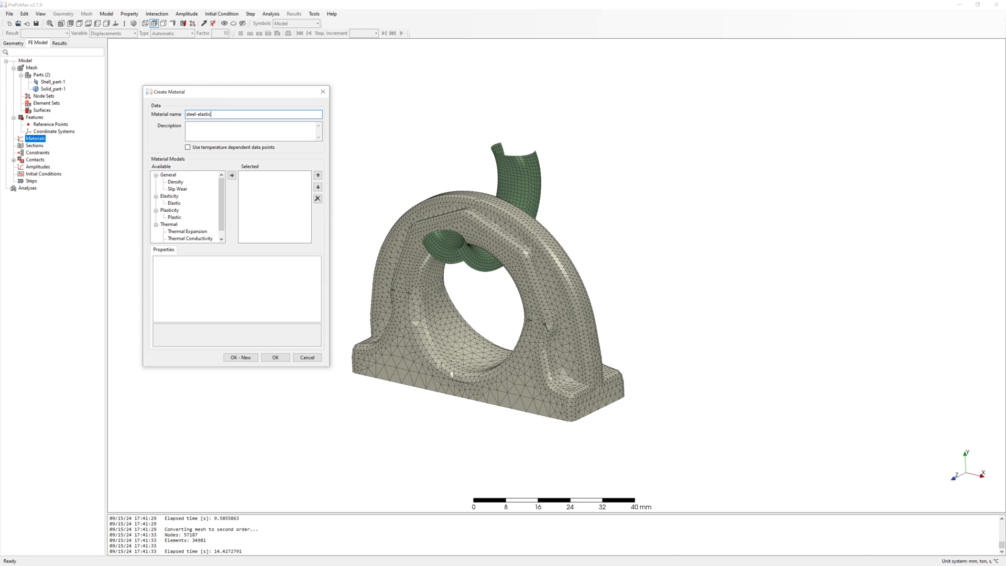
double_click(176, 203)
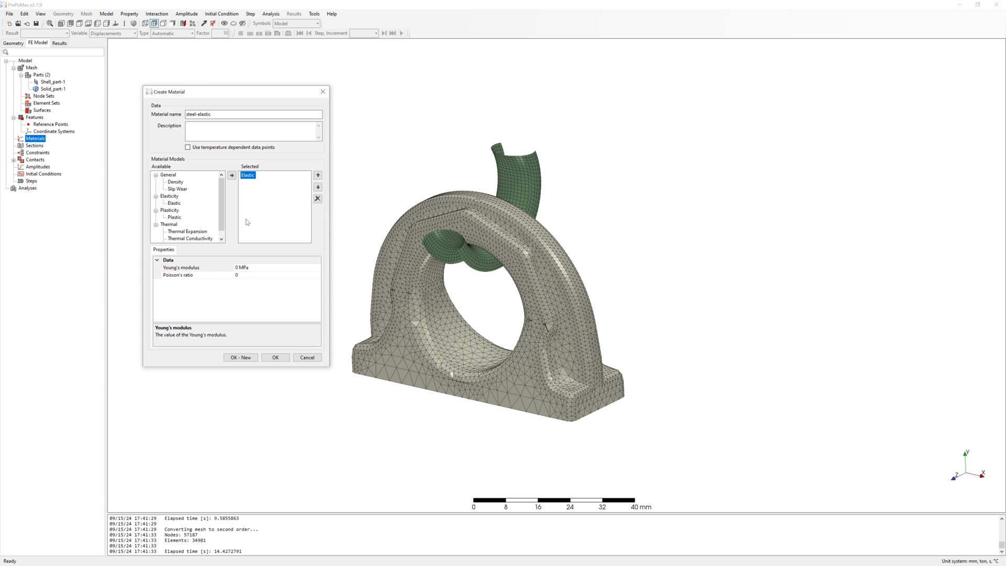
text(210000)
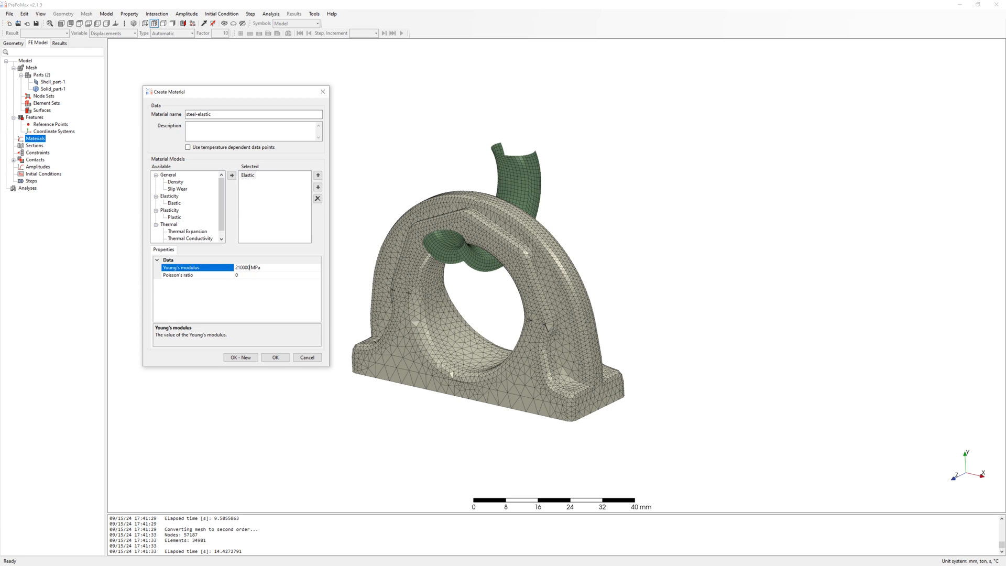
text(0.3)
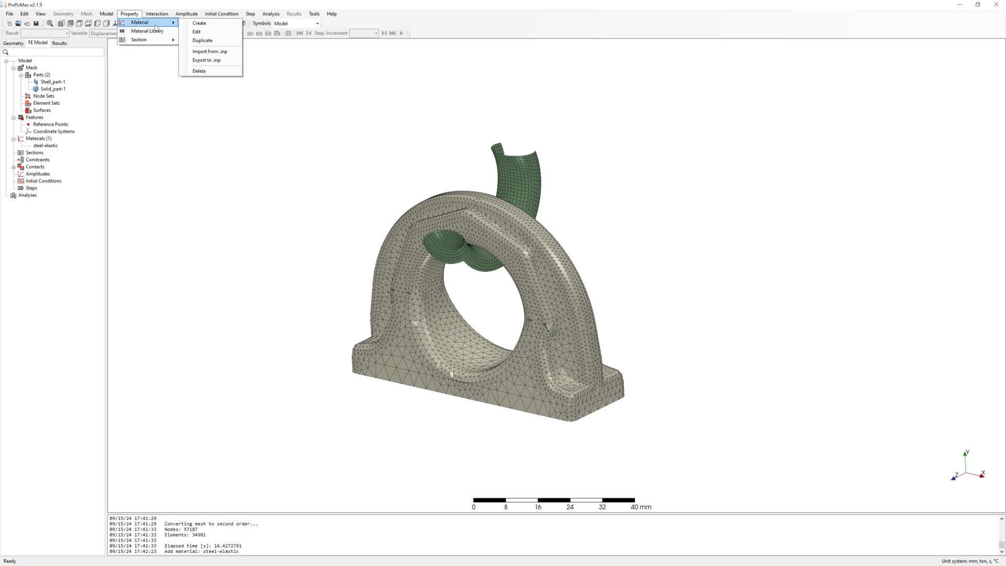
Import 23MnNiCrMo52 from an .inp file and review its elastic and plastic data
click(204, 51)
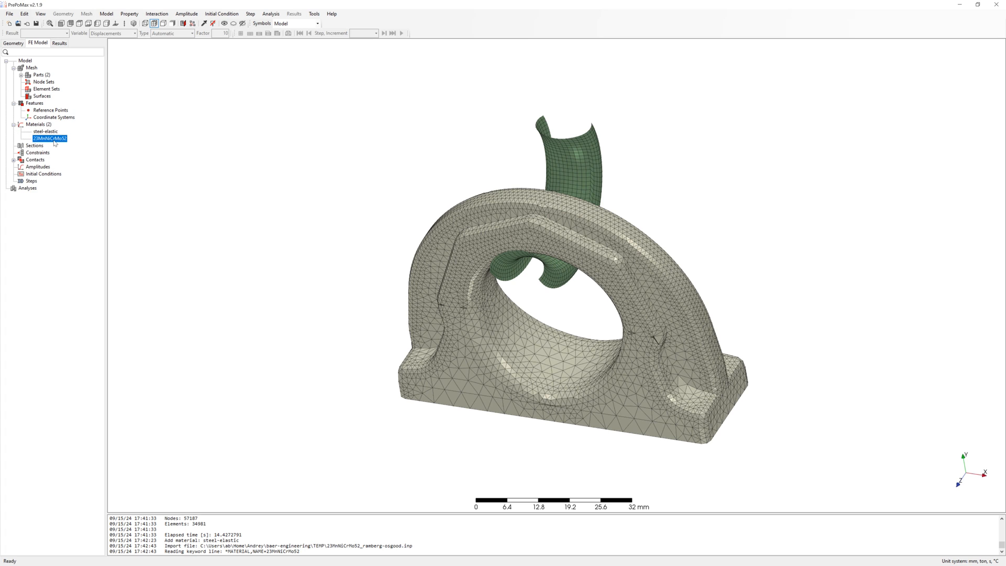
double_click(48, 139)
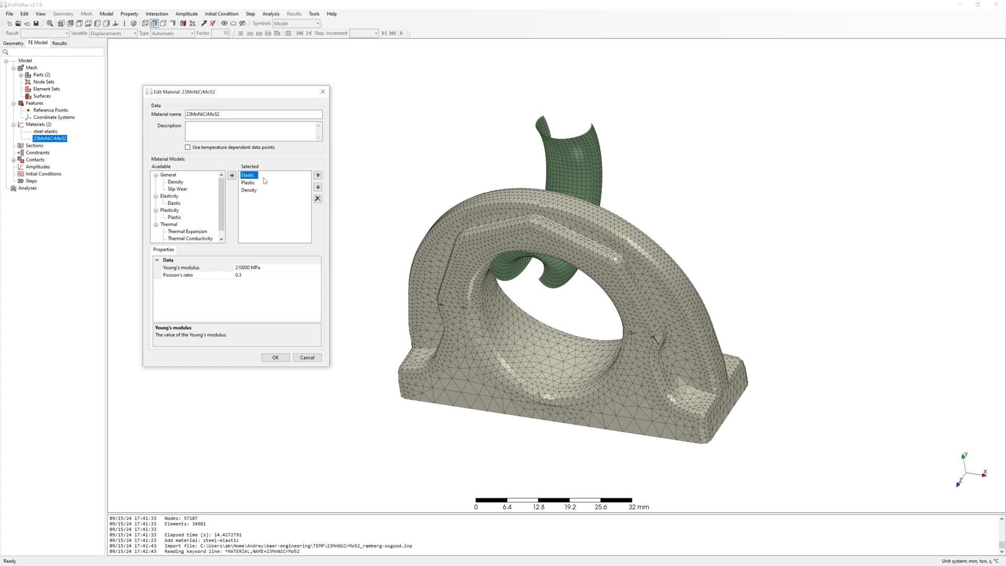
click(247, 182)
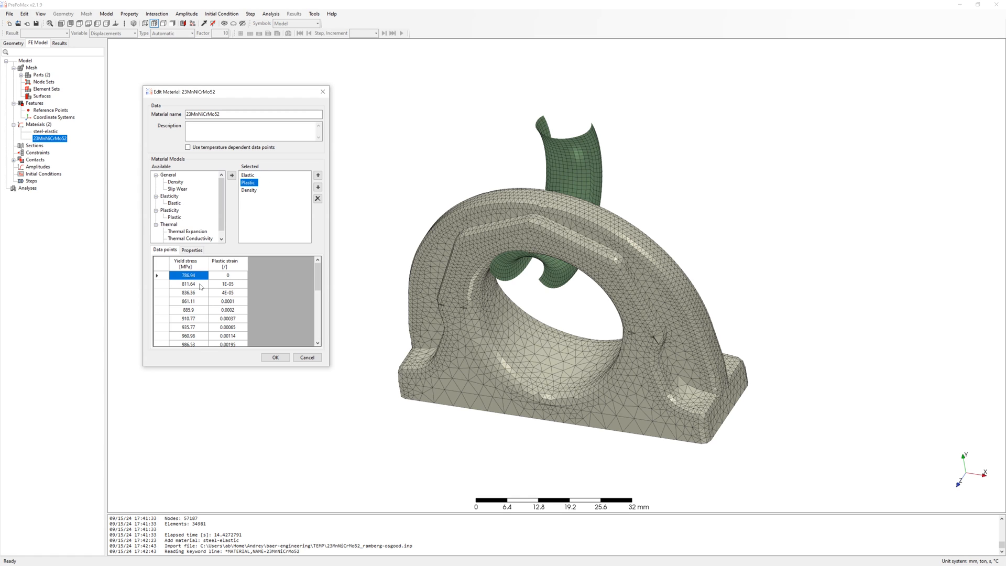
mouse_move(211, 290)
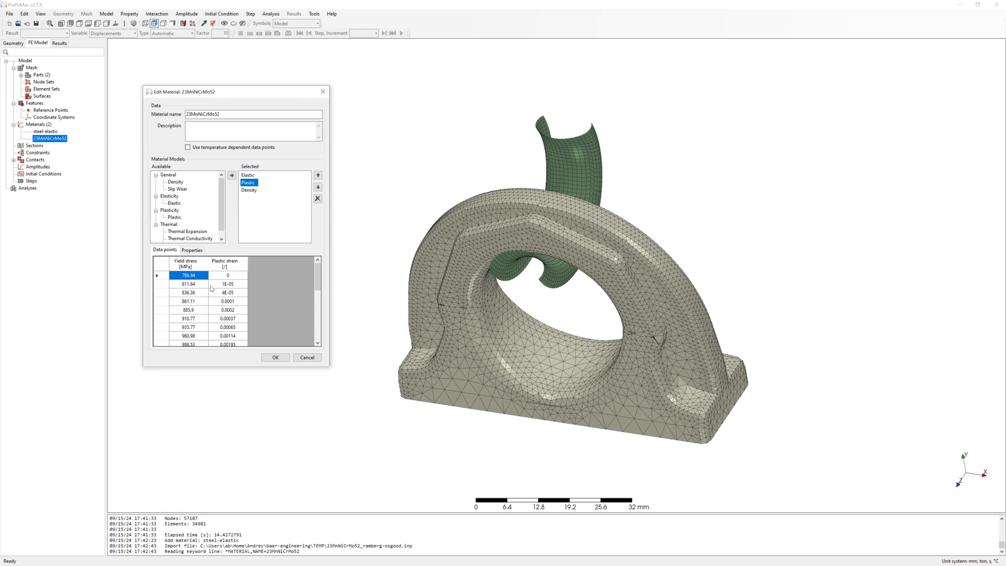
click(274, 357)
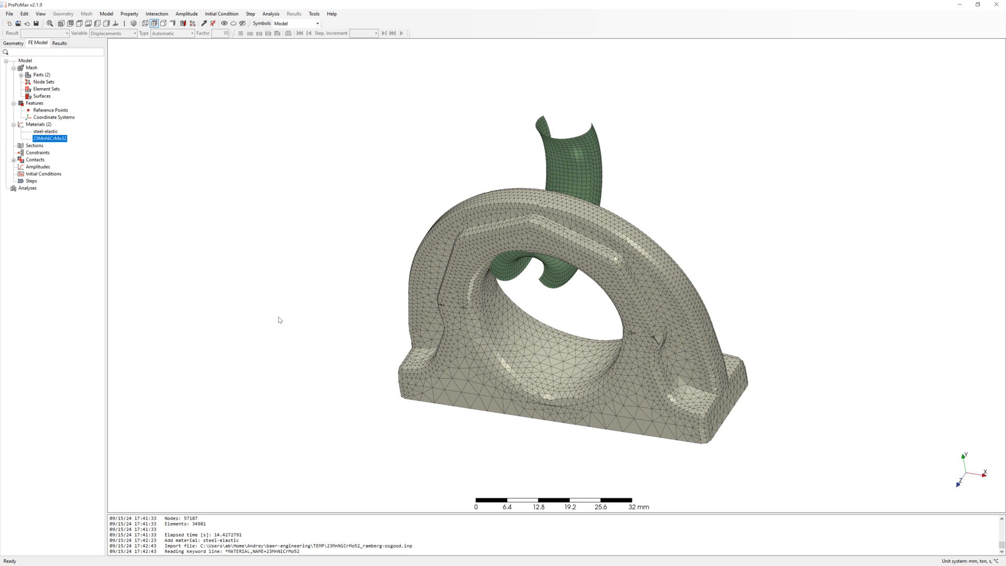
click(121, 177)
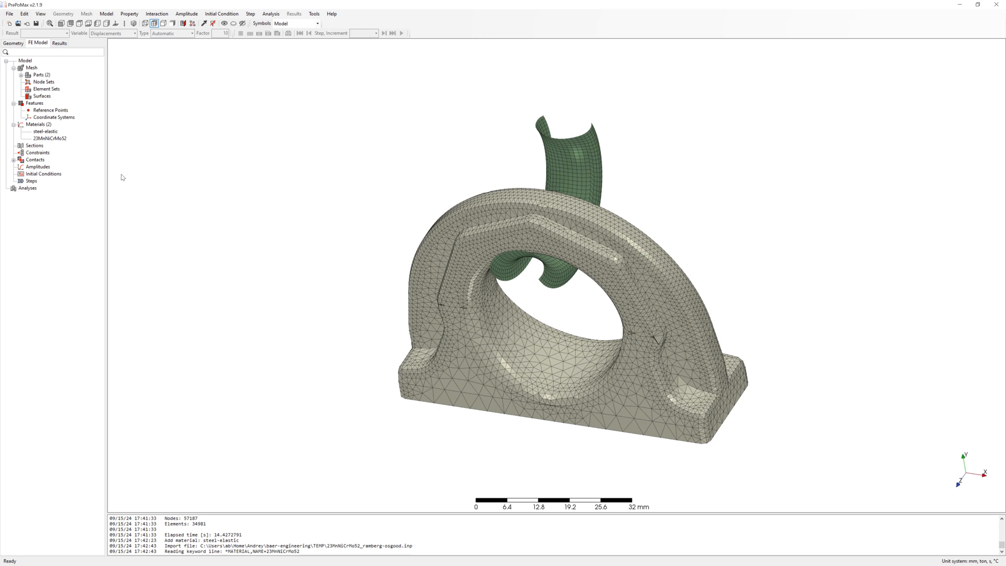
Create a 23MnNiCrMo52 Solid Section on the solid part
double_click(35, 145)
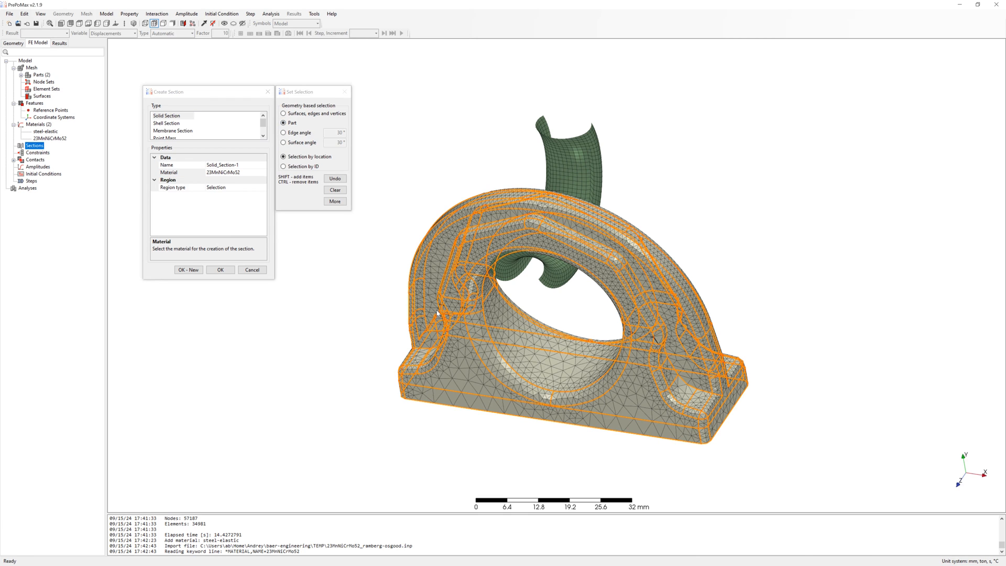
click(220, 269)
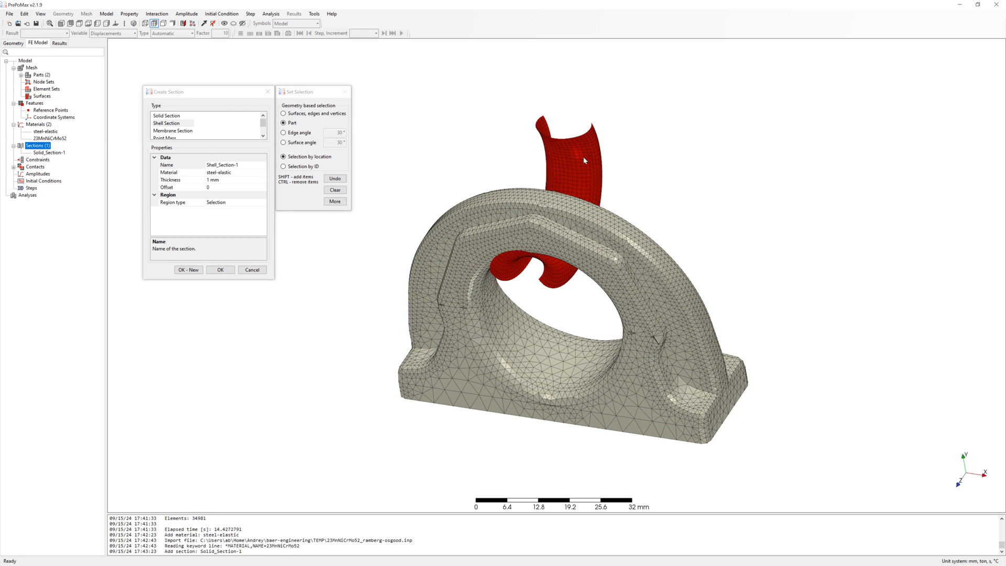
Create a steel-elastic Shell Section with 0.01 mm thickness on the shell part
click(170, 180)
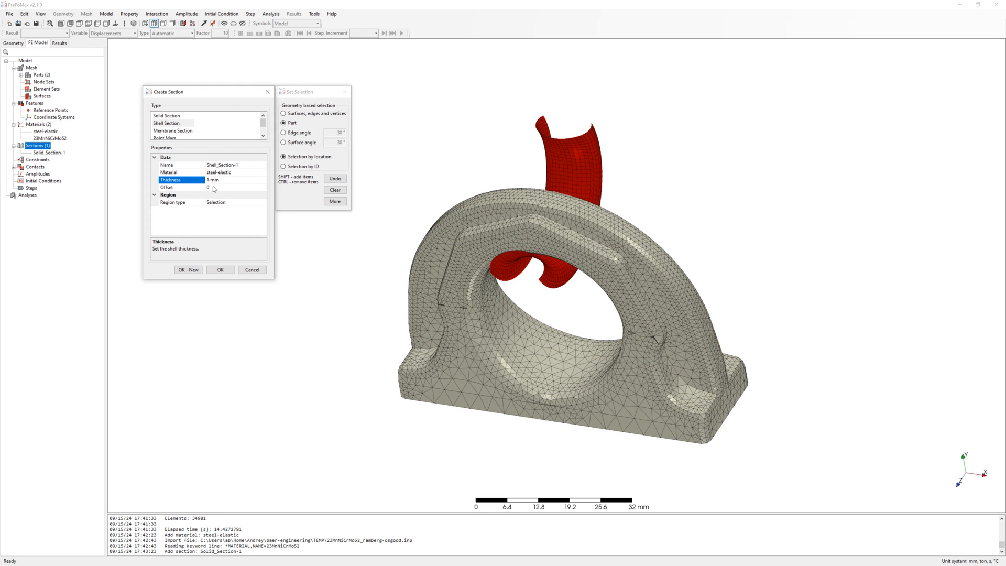
text(0.01)
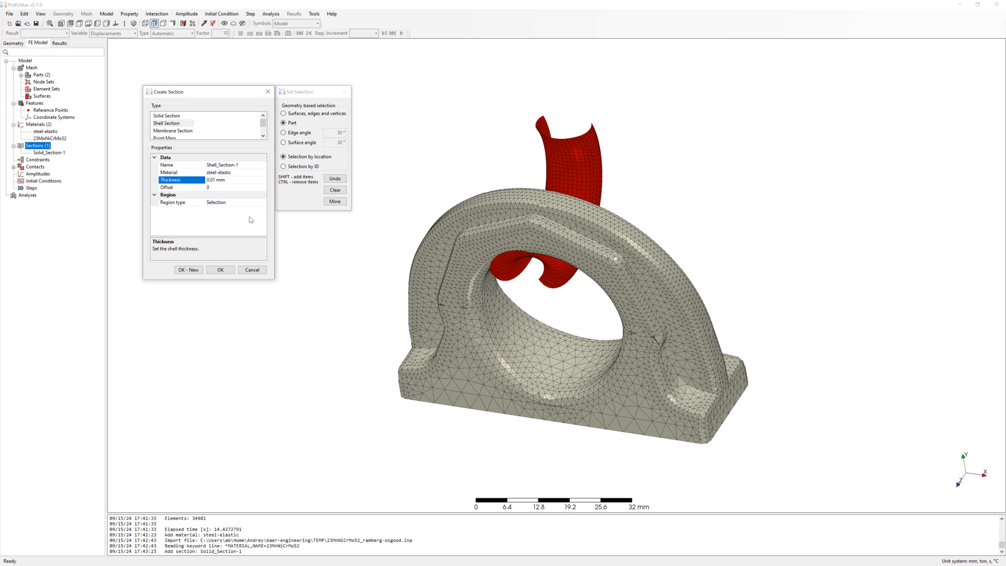
click(220, 270)
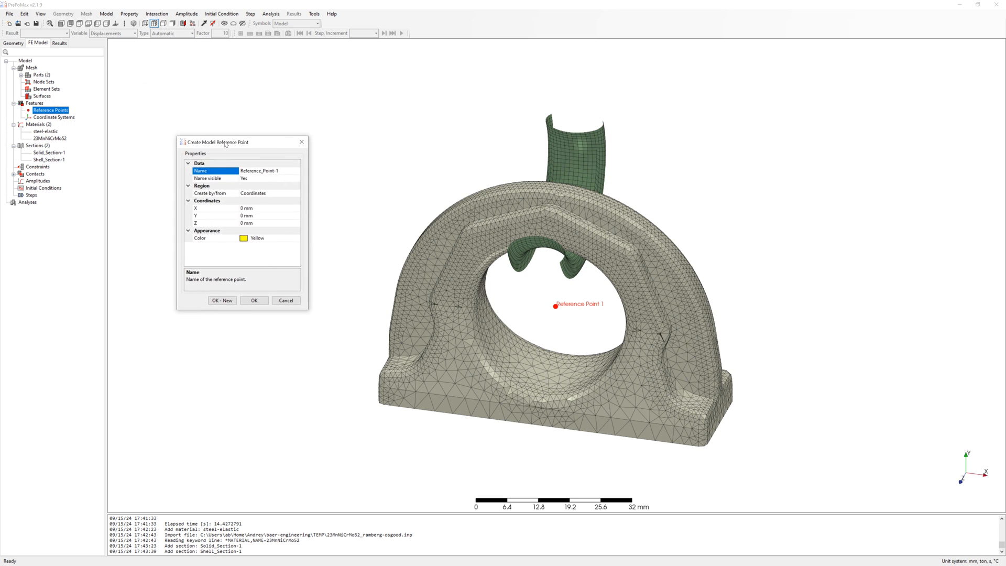
Create reference points ref-force at Y 100 mm and ref_fix at Y -30 mm
text(ref-force)
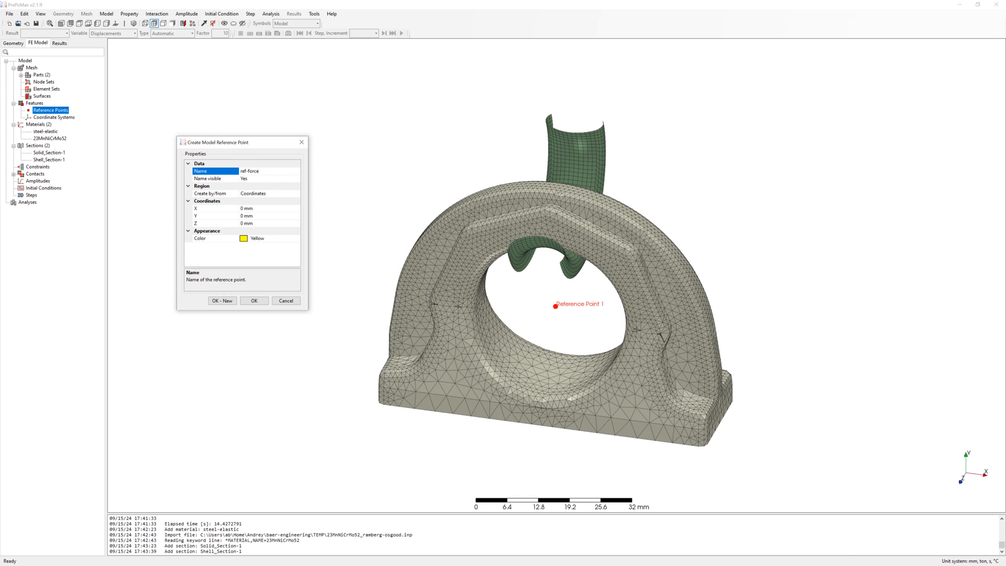
click(243, 215)
text(100)
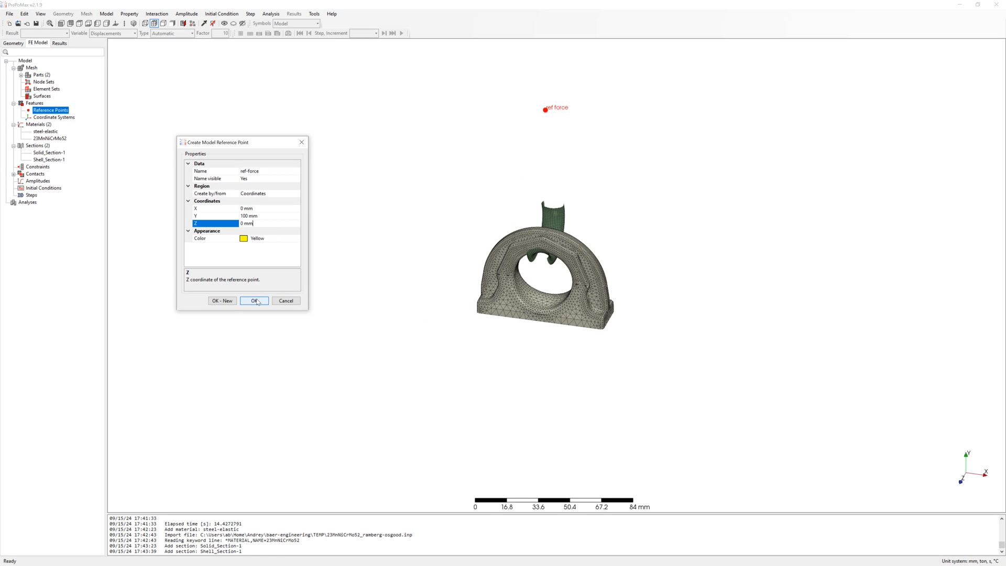
click(253, 301)
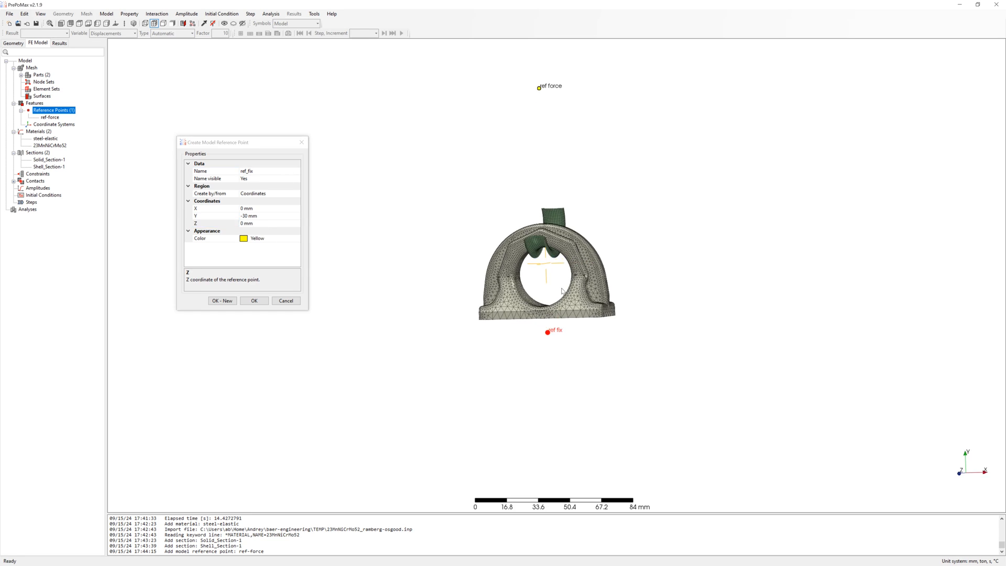
click(254, 301)
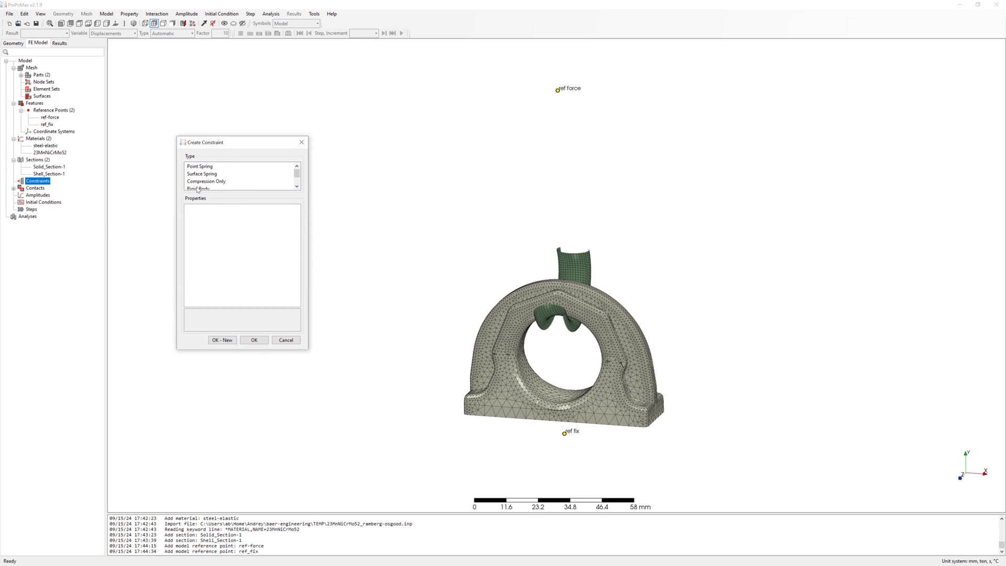
Tie the shell to ref-force with a red Rigid Body constraint and begin a second one on ref_fix
click(197, 174)
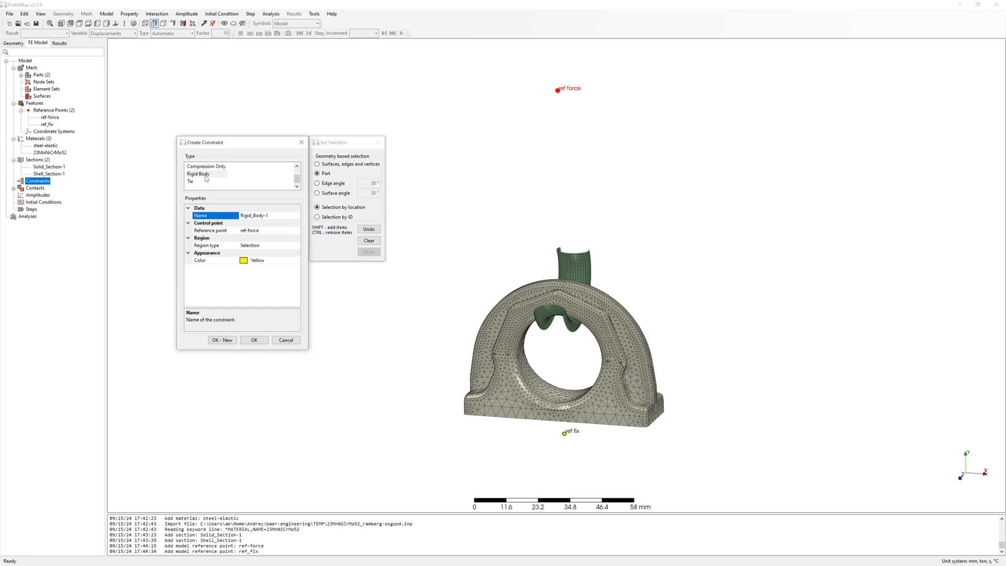
mouse_move(581, 272)
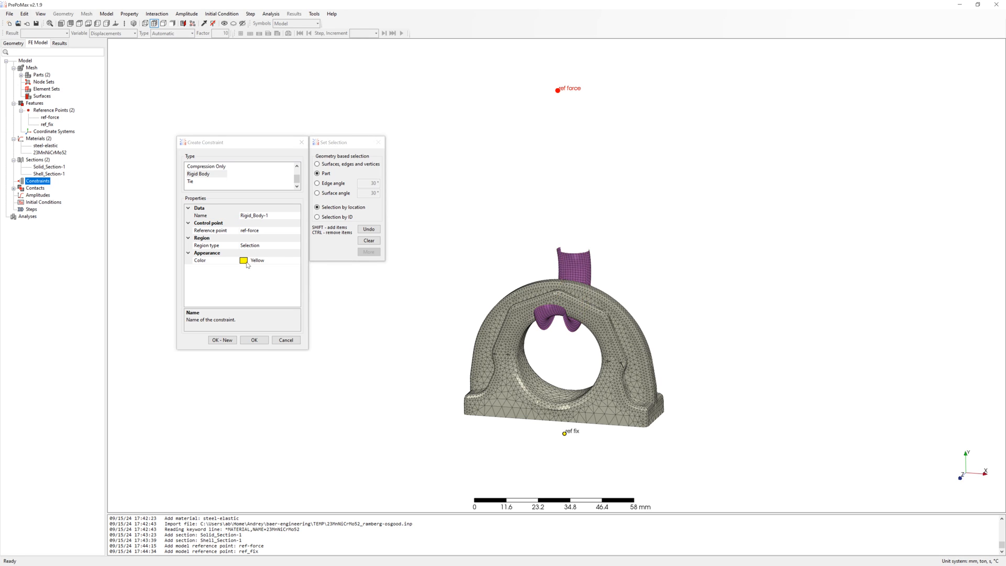
click(243, 260)
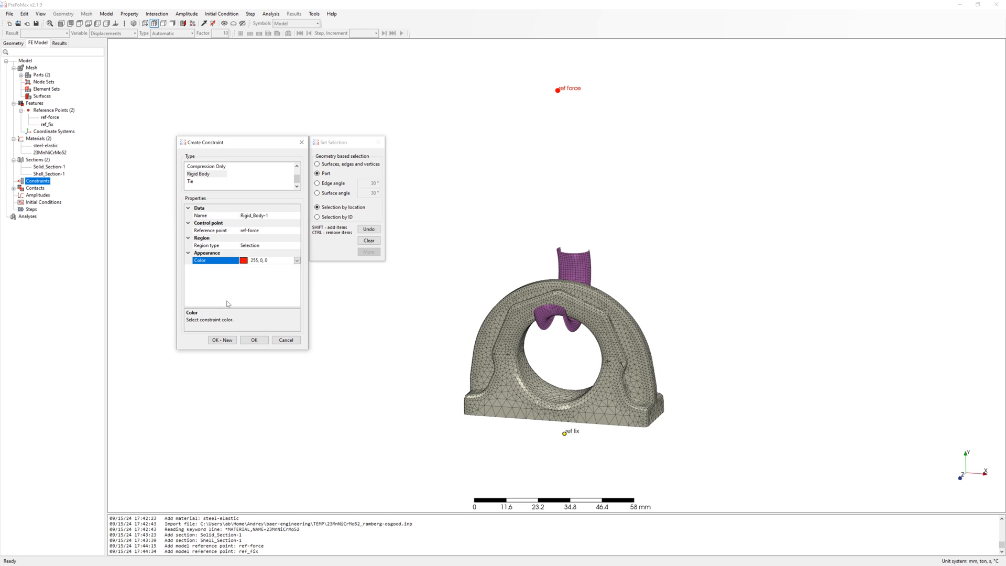
click(253, 340)
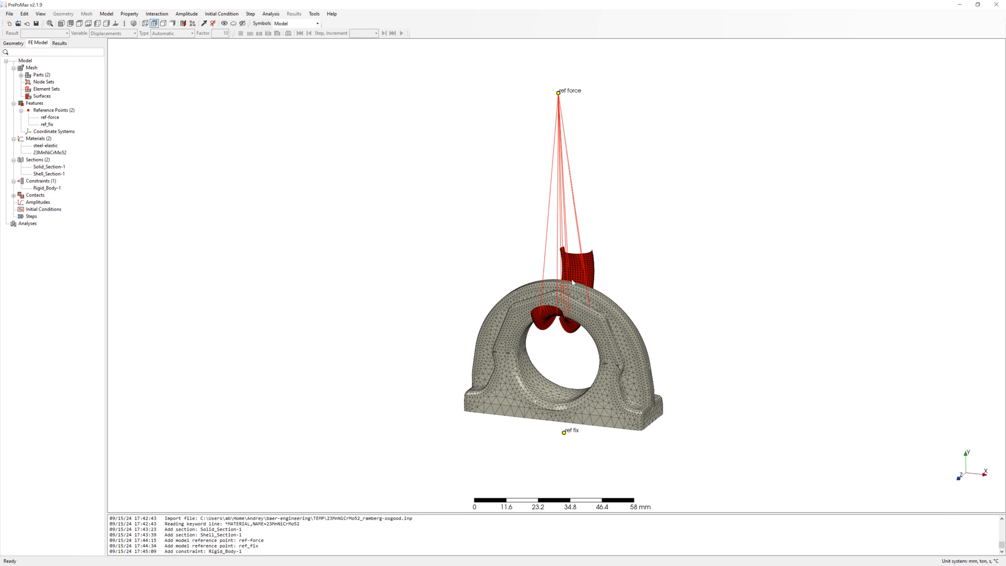
click(38, 180)
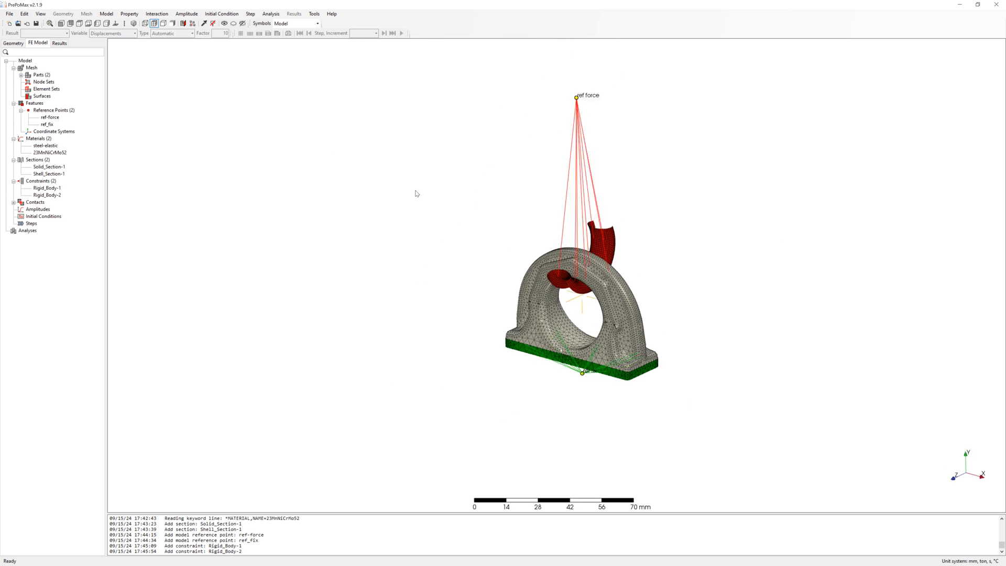
Start Surface_Interaction-1 with linear pressure-overclosure, friction added, K and tension set to infinity
click(17, 203)
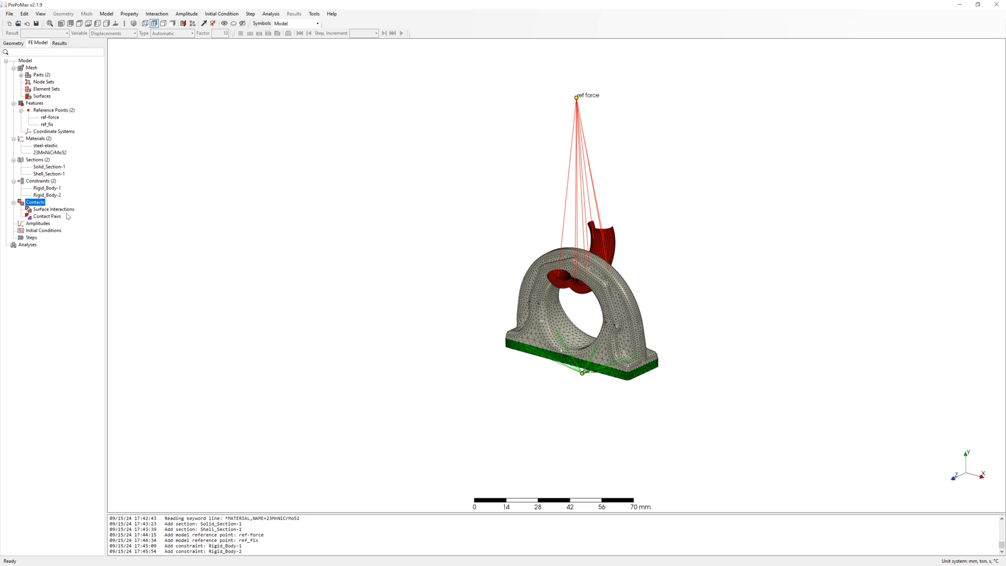
double_click(52, 208)
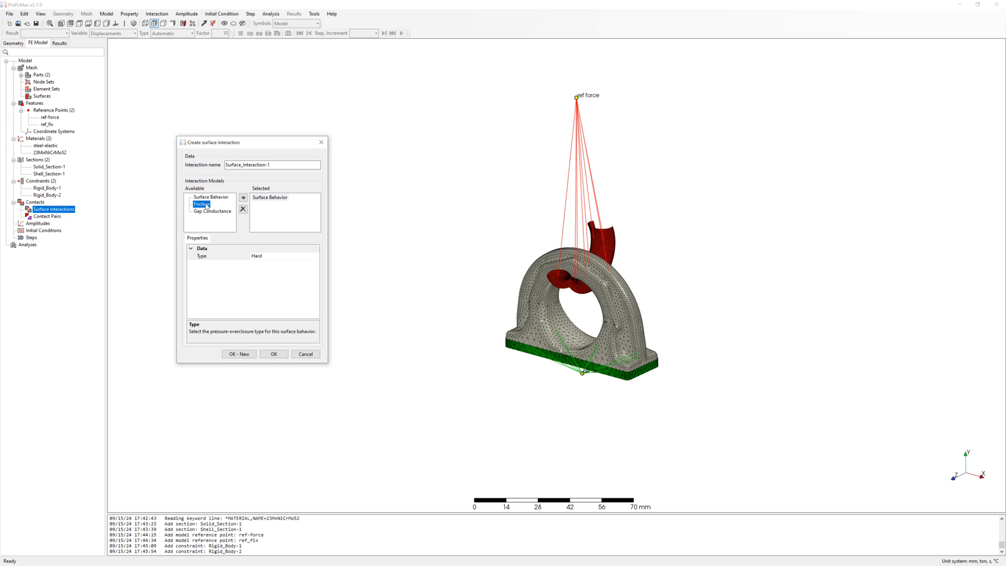
click(243, 197)
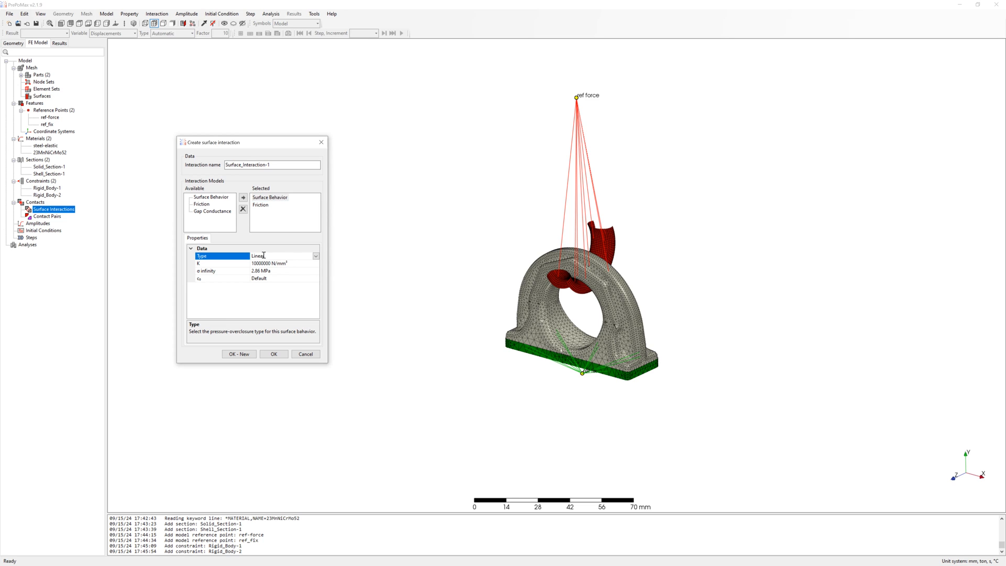
click(201, 263)
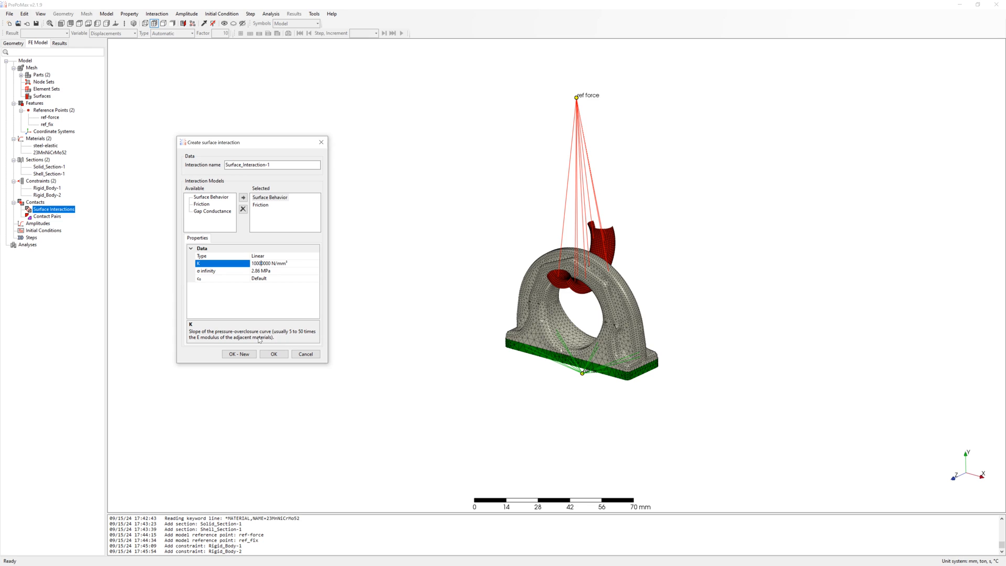
click(207, 270)
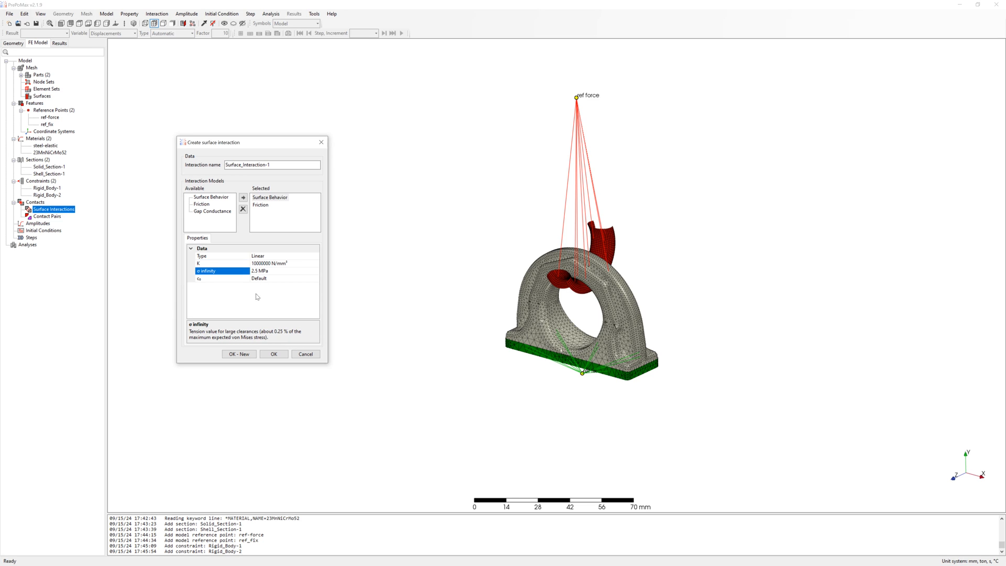
Give the friction a 0.1 coefficient and 100000 N/mm³ stick slope, then confirm the interaction
click(261, 206)
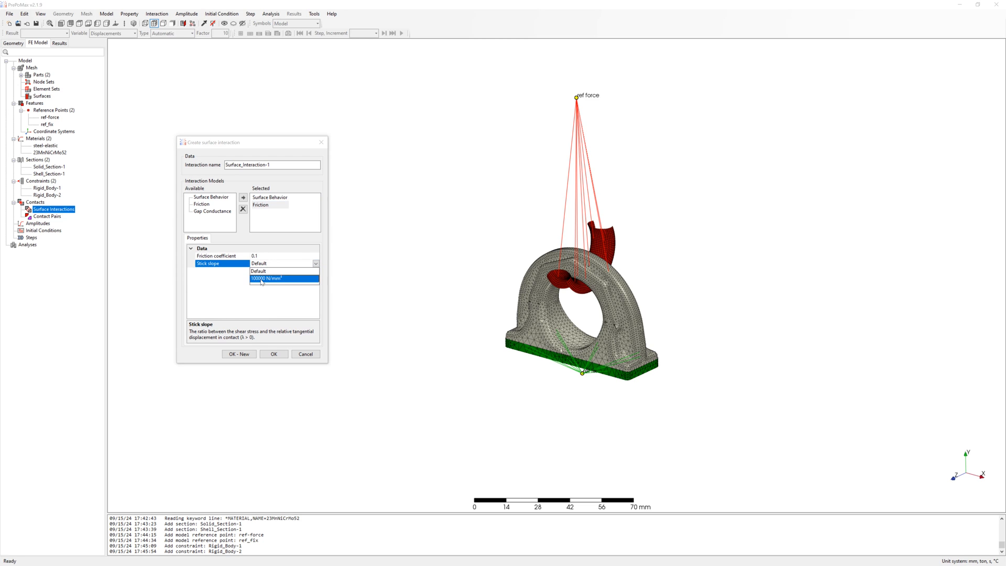
click(281, 279)
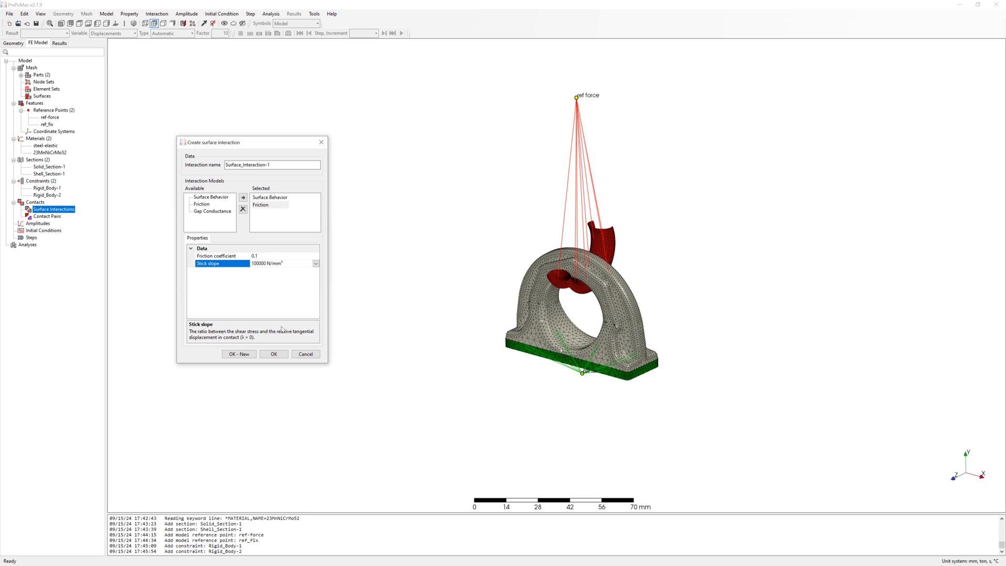
click(273, 354)
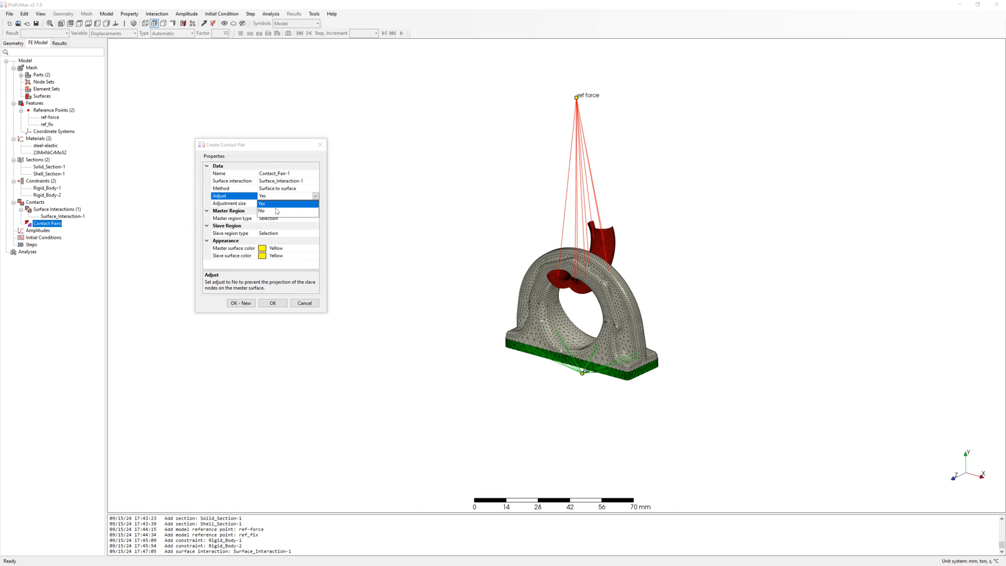
Define Contact_Pair-1 with slave adjustment off, pale-green master colour and the curved hook part as slave
click(277, 210)
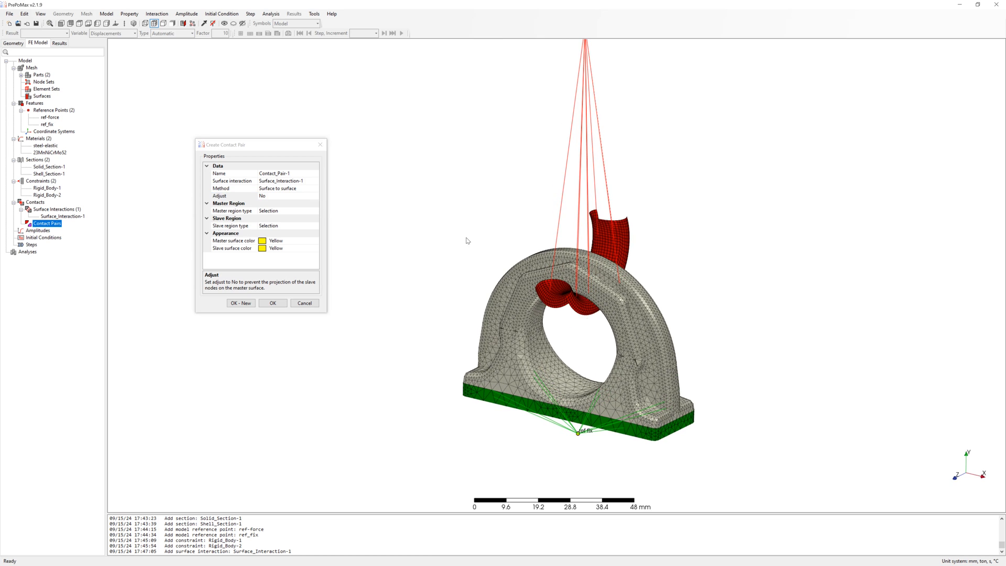
click(234, 241)
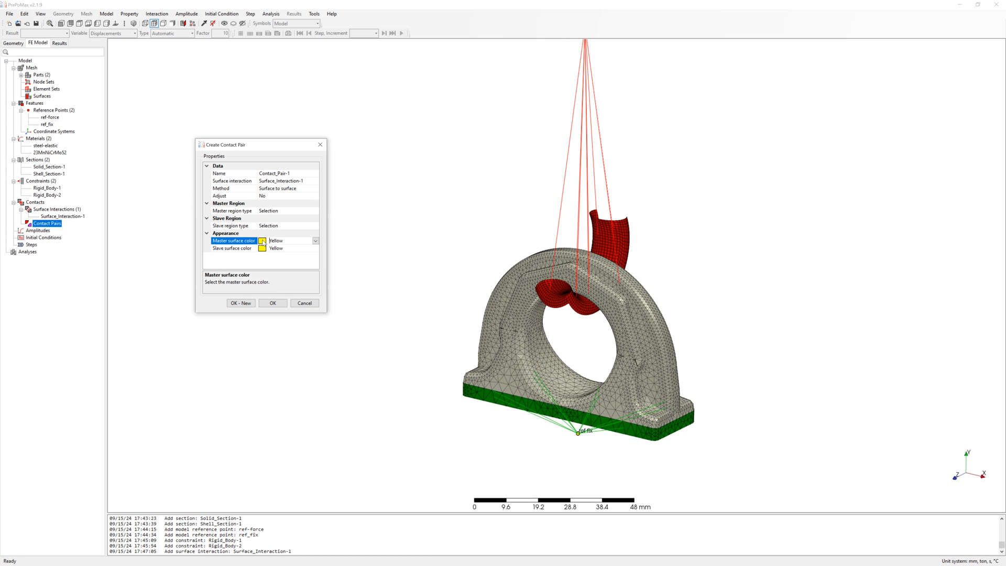
click(314, 241)
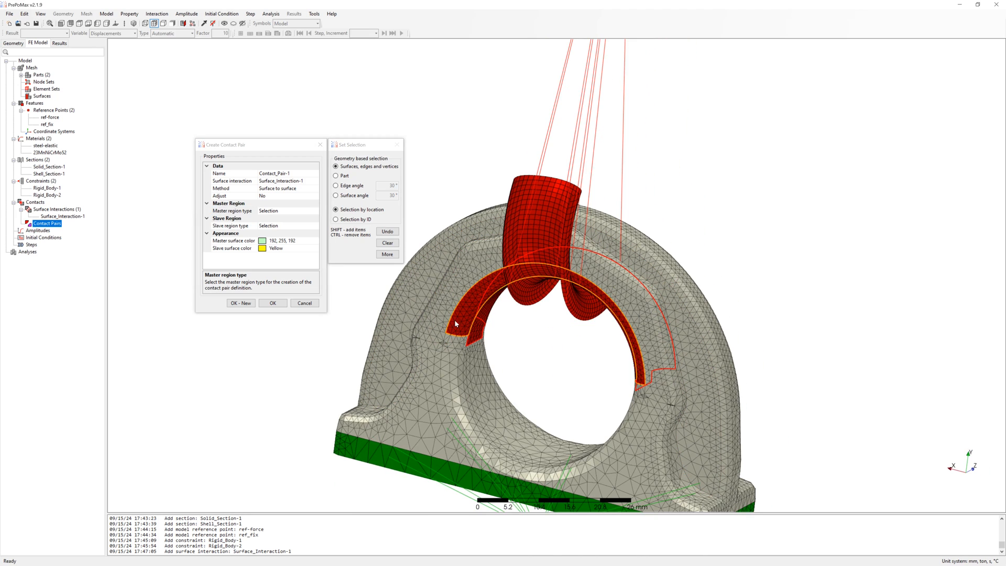
click(336, 176)
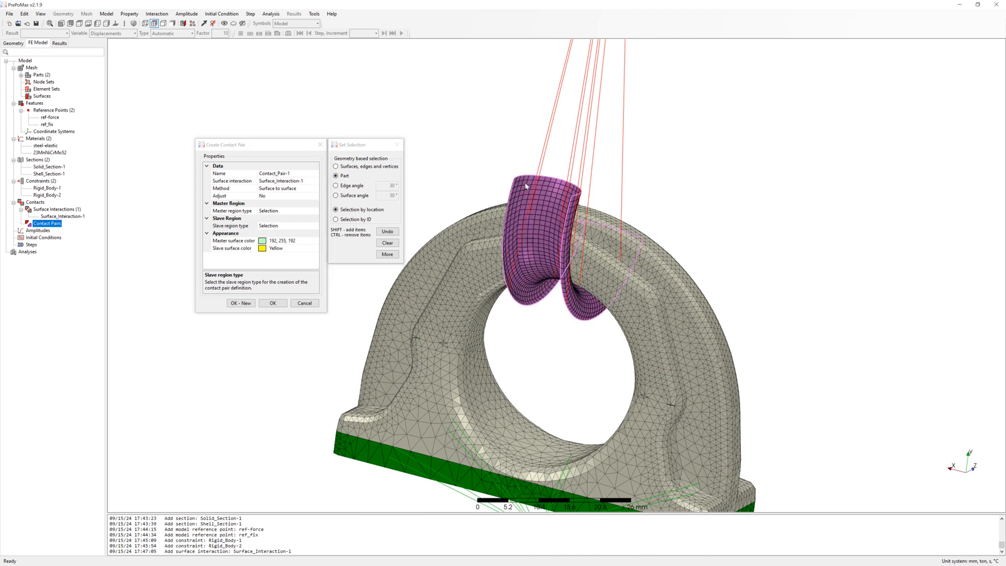
click(272, 303)
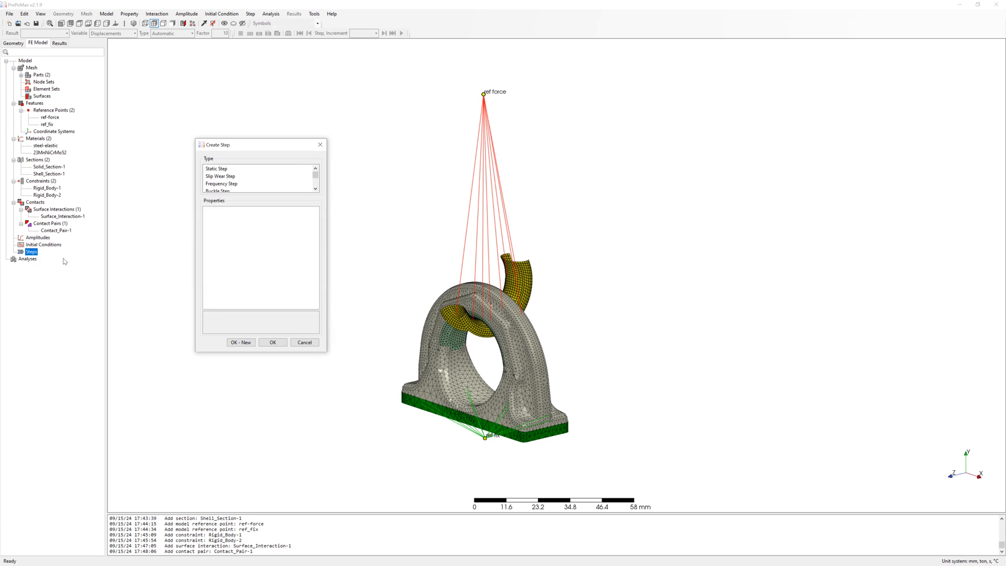
Create static Step-1 with automatic incrementation, 100 max increments and 0.05 s initial increment
click(215, 168)
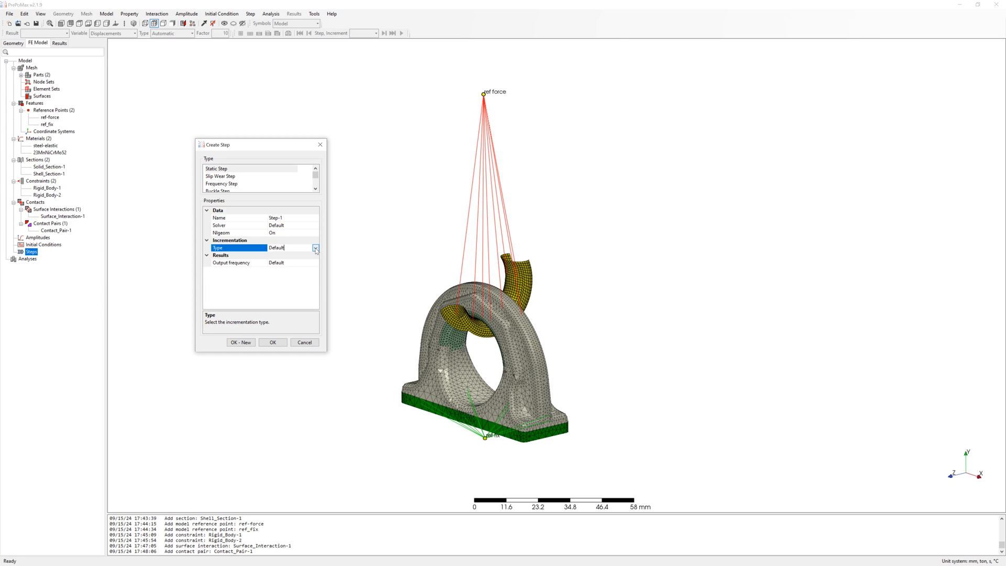
click(314, 247)
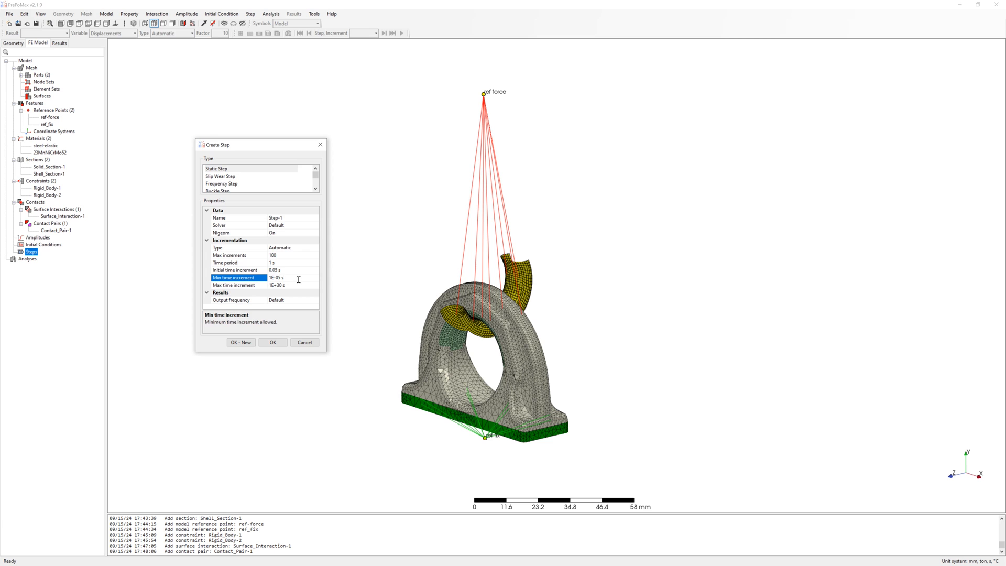
click(273, 342)
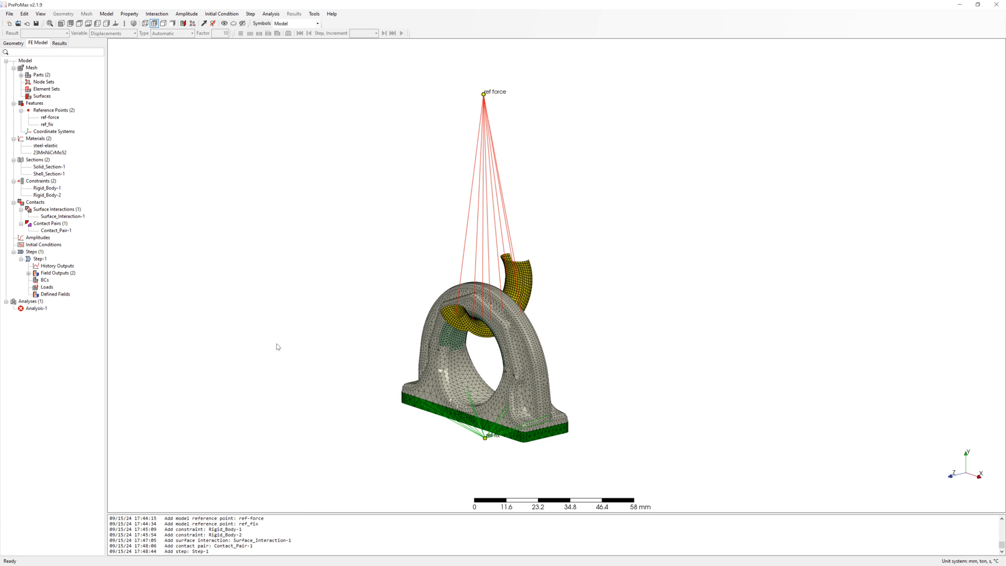
drag(278, 347, 308, 375)
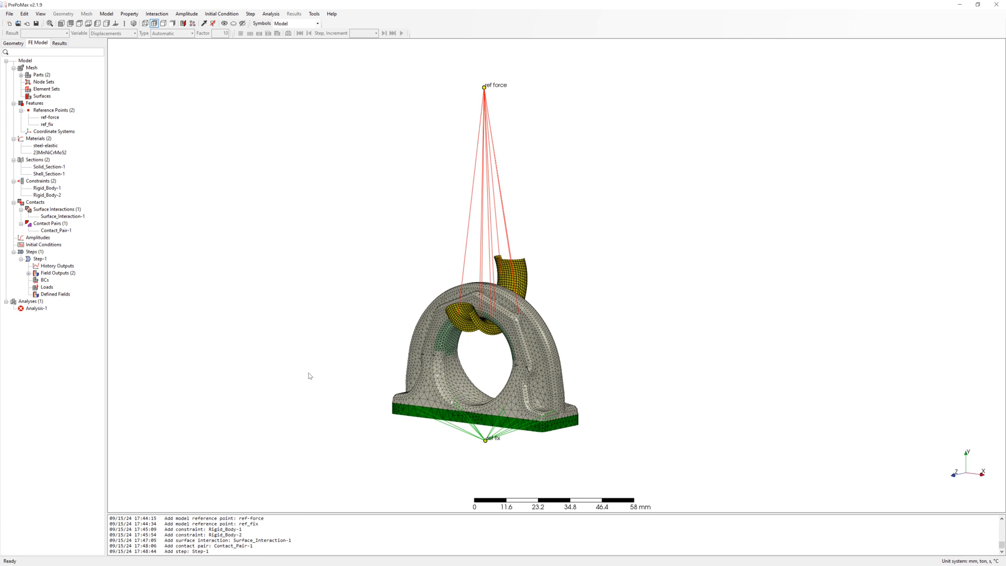
click(40, 279)
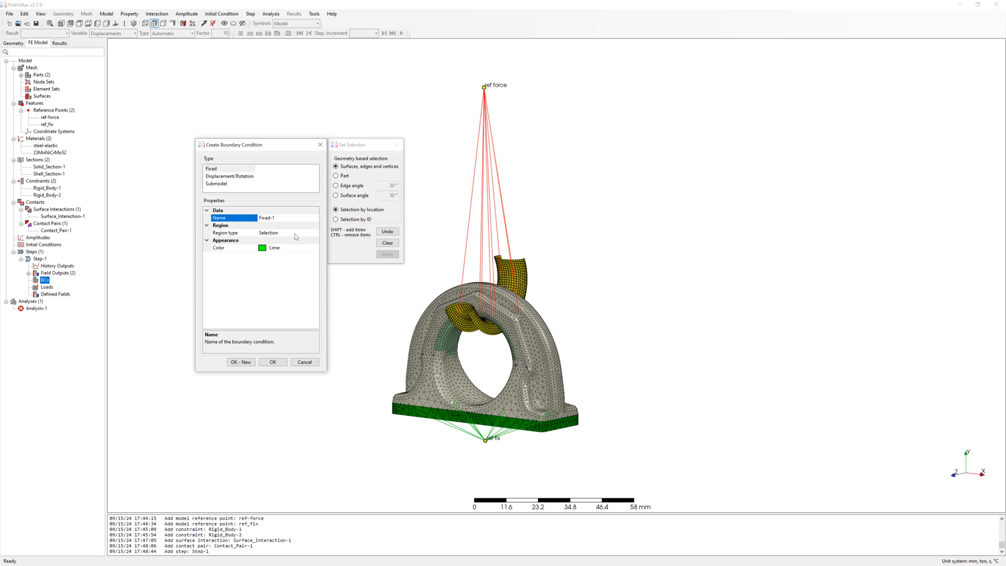
Add a Fixed boundary condition on reference point ref_fix and continue with a new one
click(286, 232)
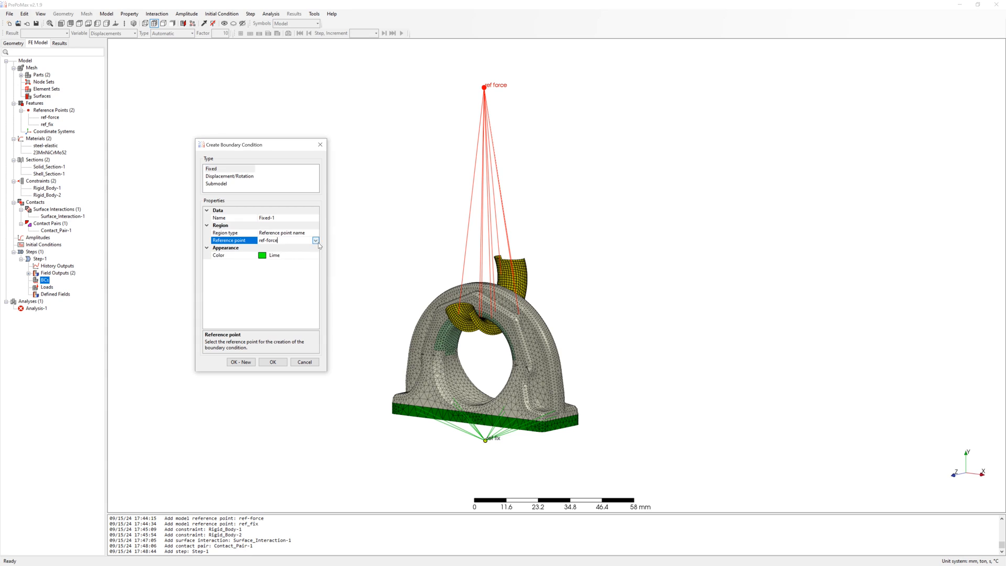
click(315, 240)
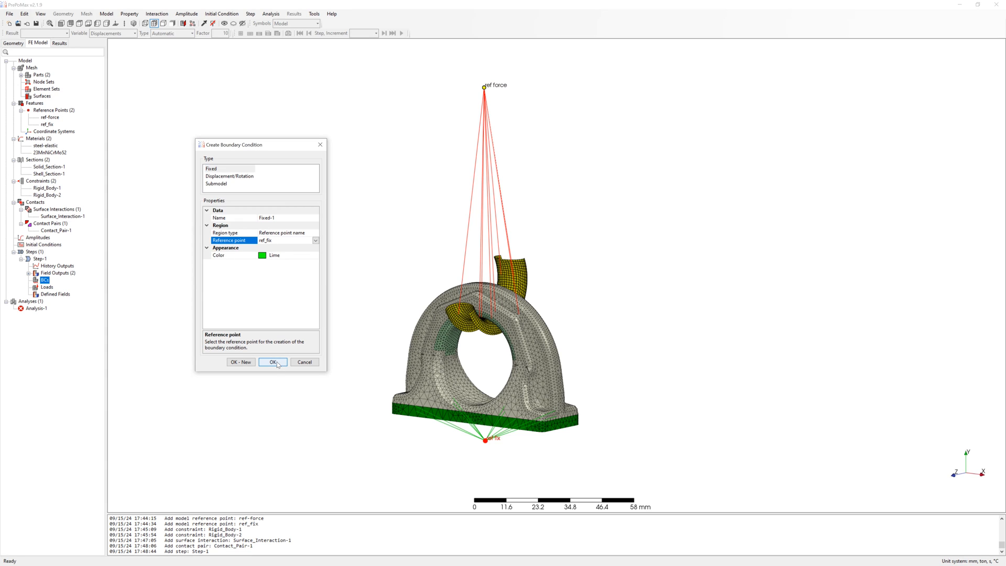
click(273, 362)
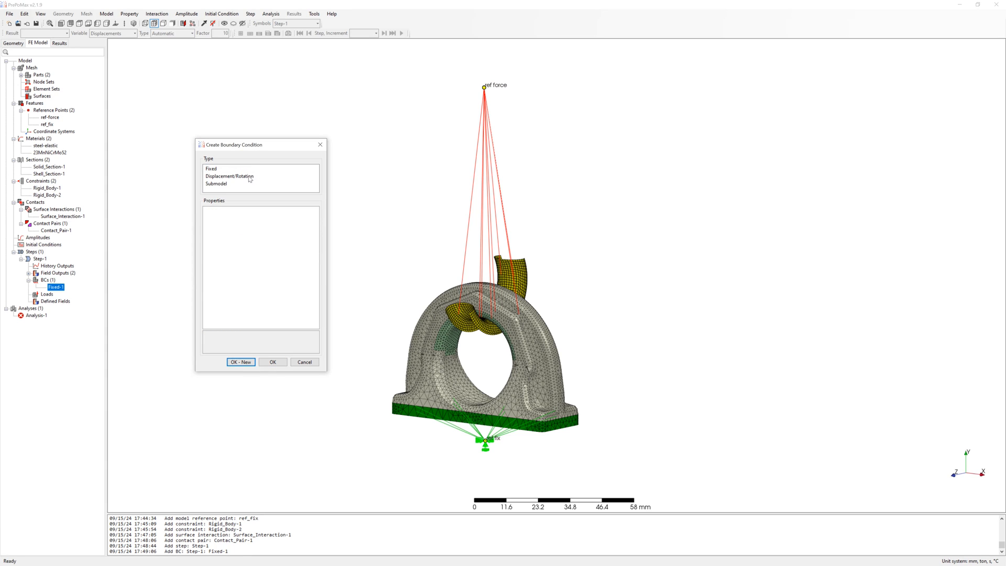
Impose Displacement_Rotation-1 on ref-force with U2 = 3 mm and all other freedoms at 0
click(229, 176)
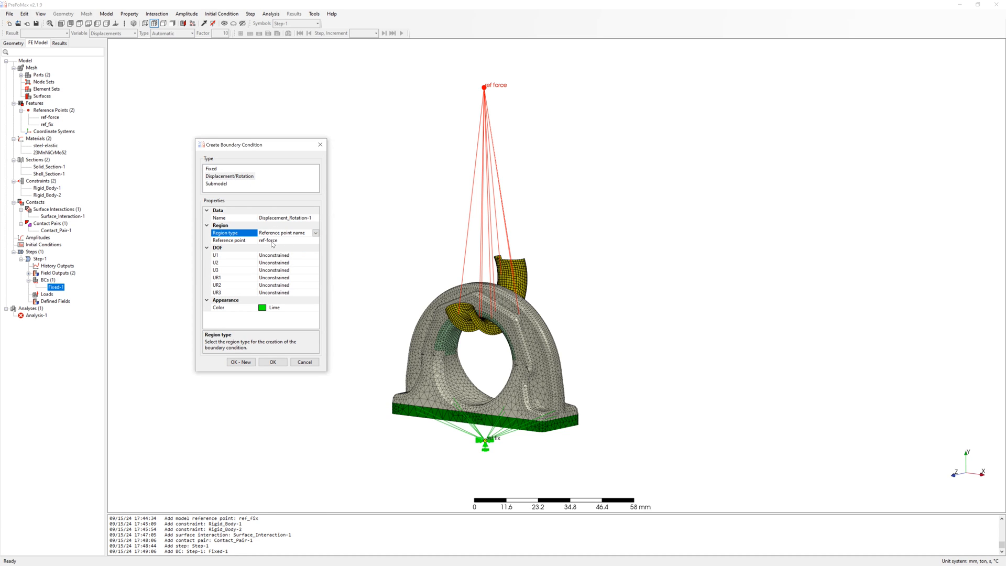
click(231, 255)
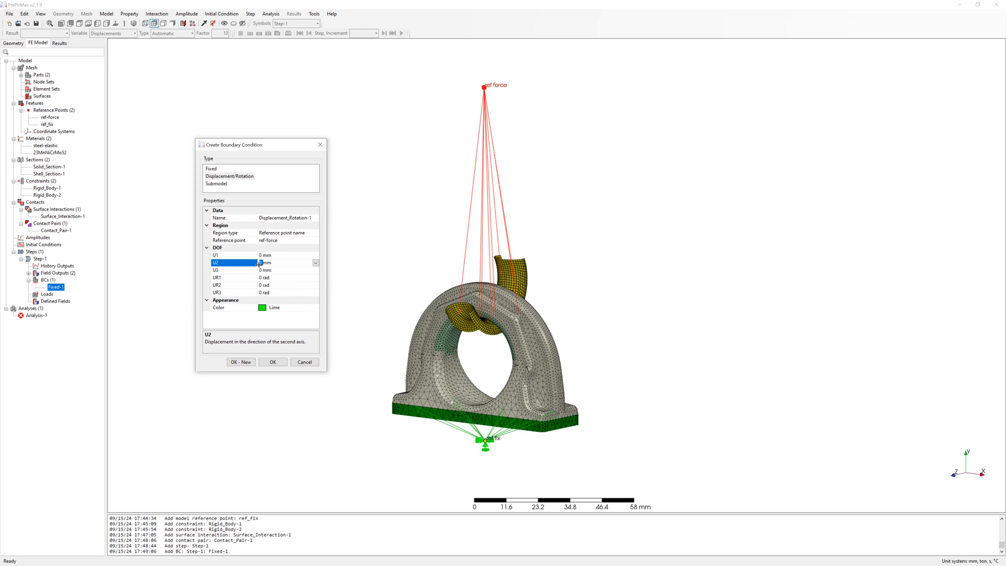
text(3)
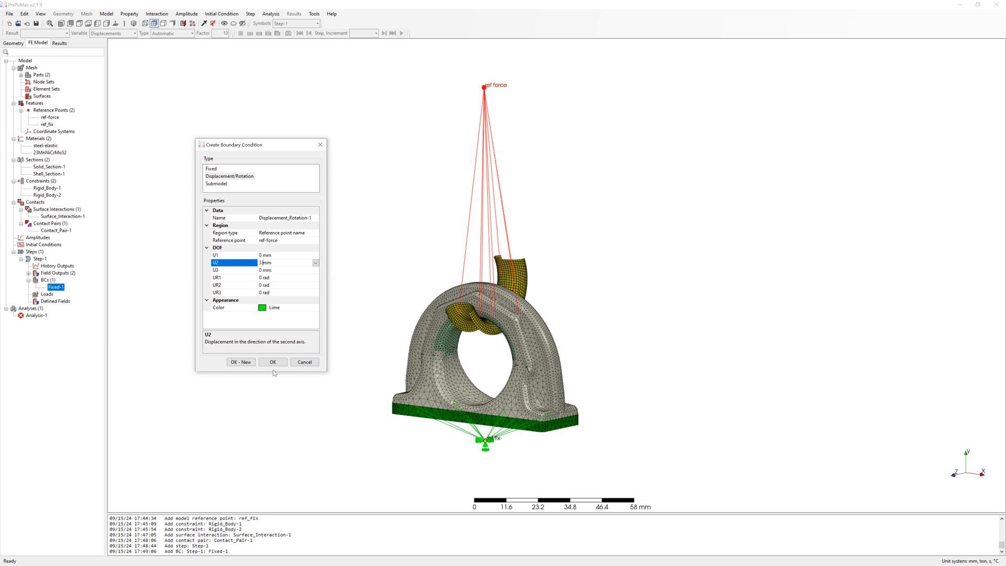
click(272, 361)
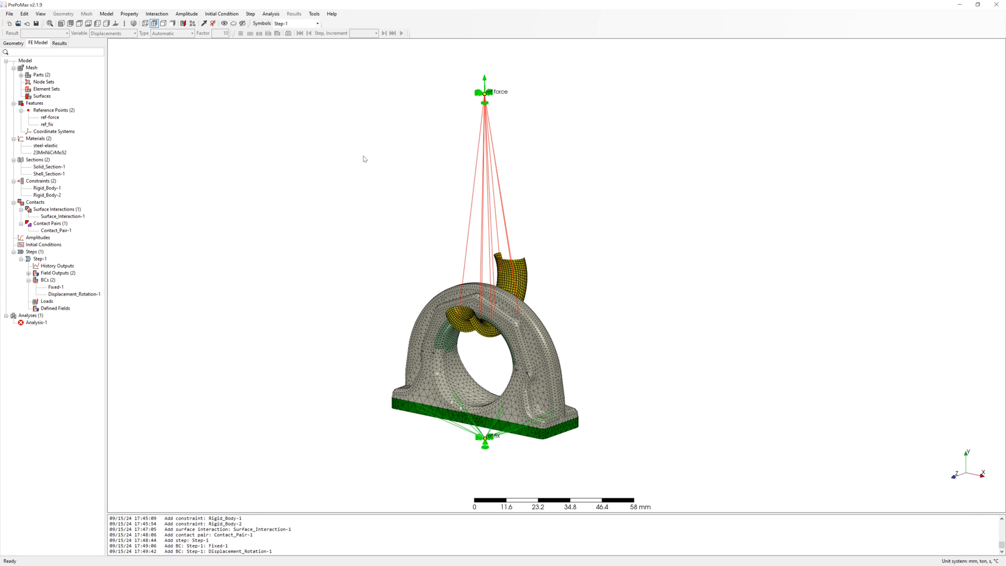
Add node history output NH_Output-2 recording RF reaction forces at ref_fix
right_click(54, 266)
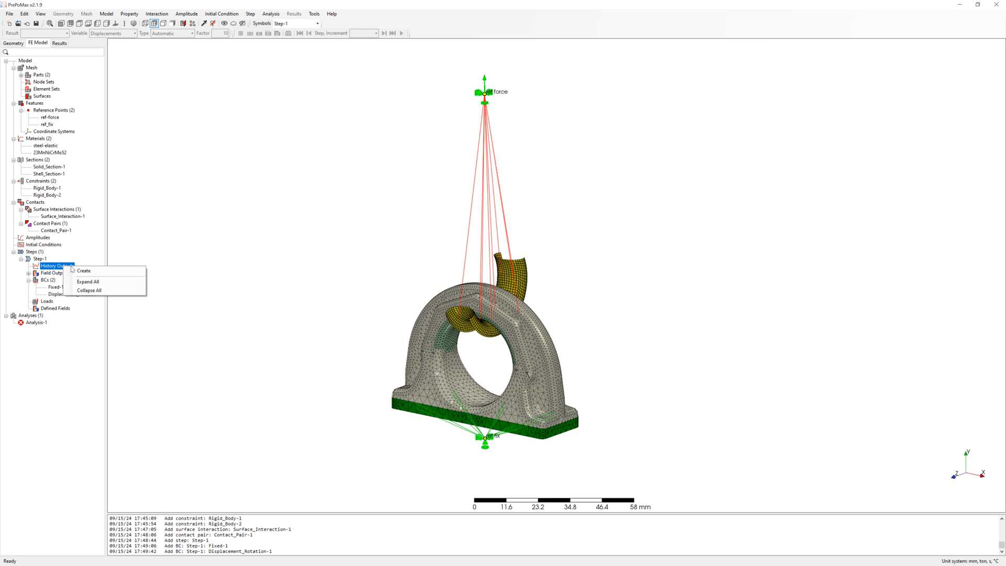
click(84, 270)
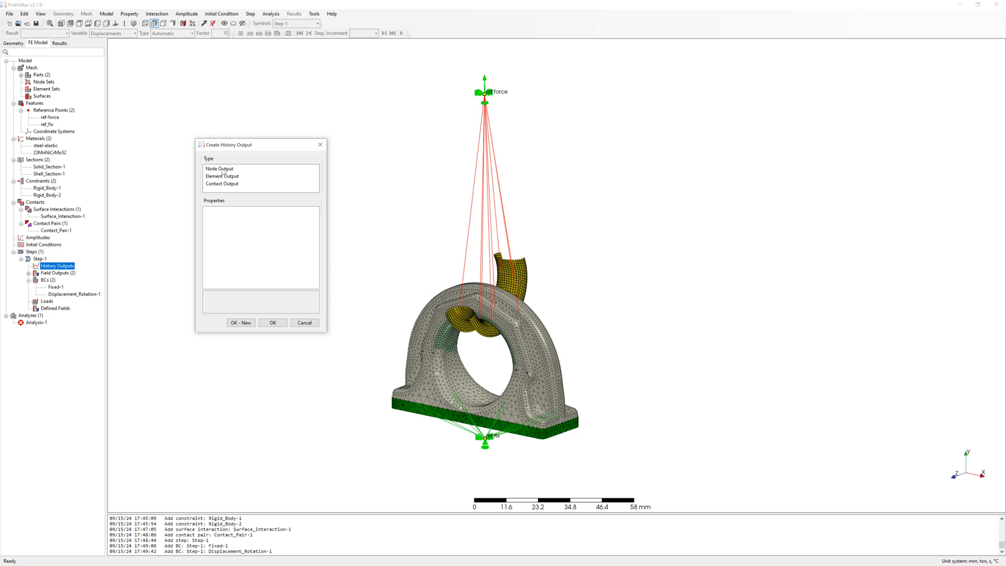
click(219, 167)
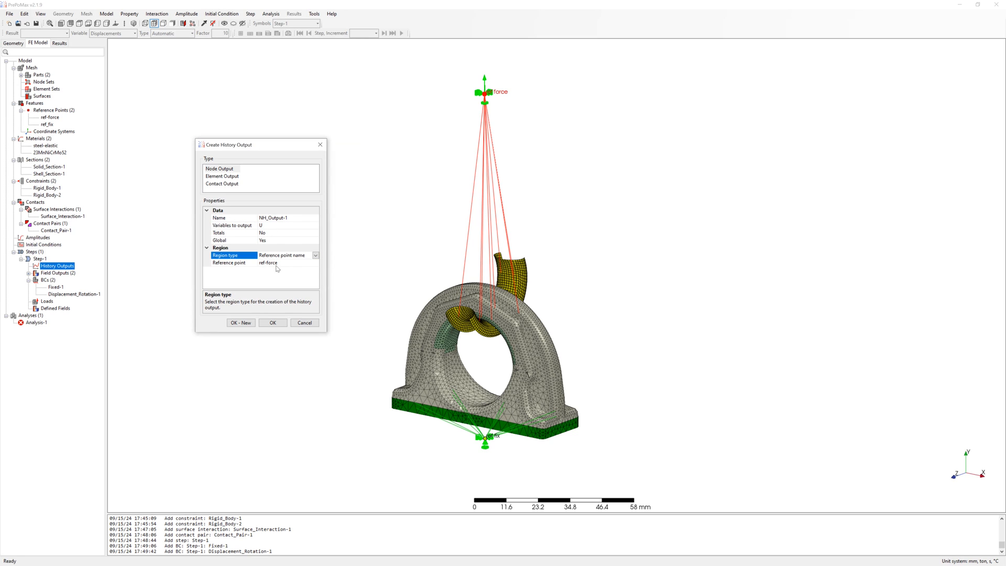
click(272, 323)
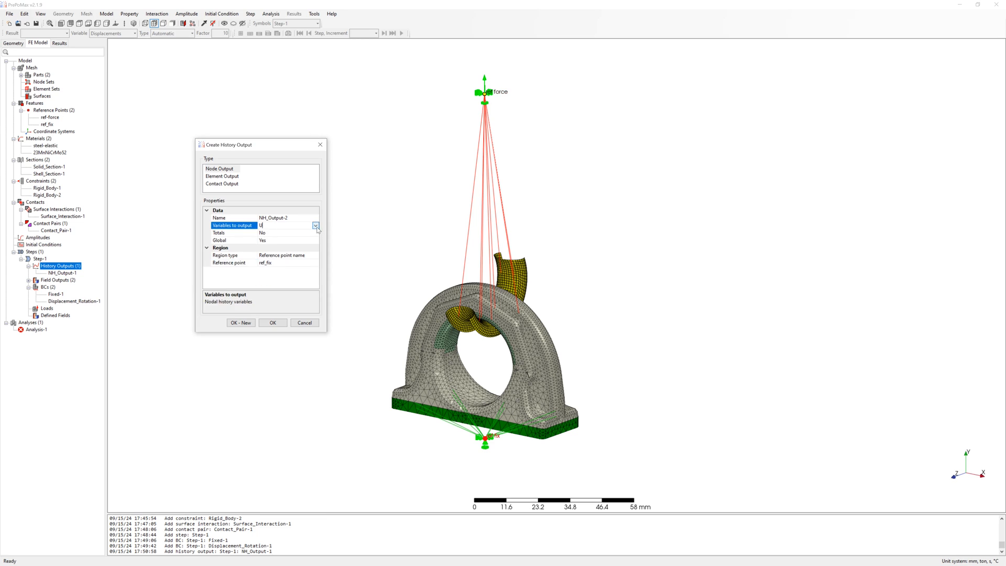
click(314, 225)
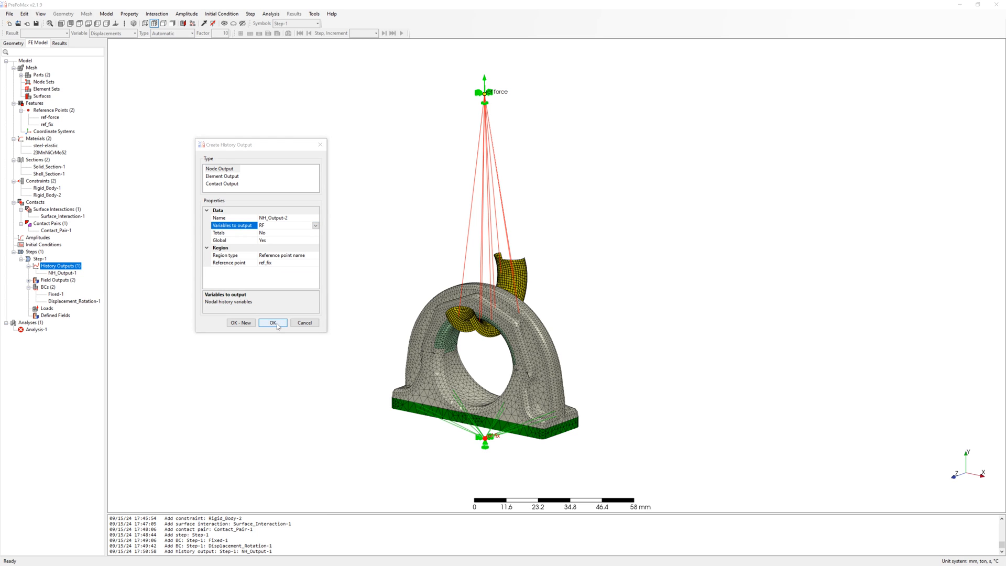
click(272, 322)
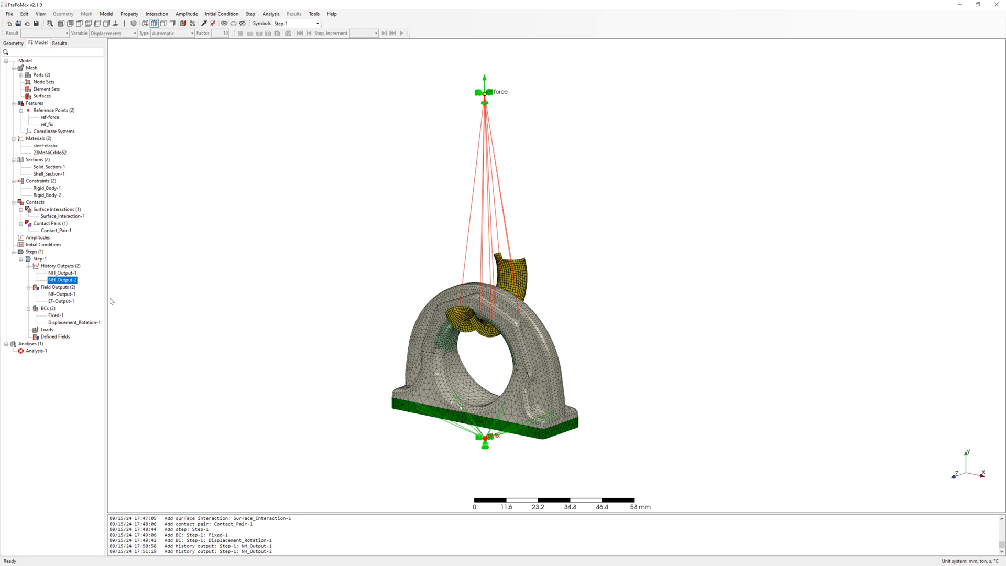
Add PEEQ equivalent plastic strain to EF-Output-1 and begin a contact field output
double_click(50, 300)
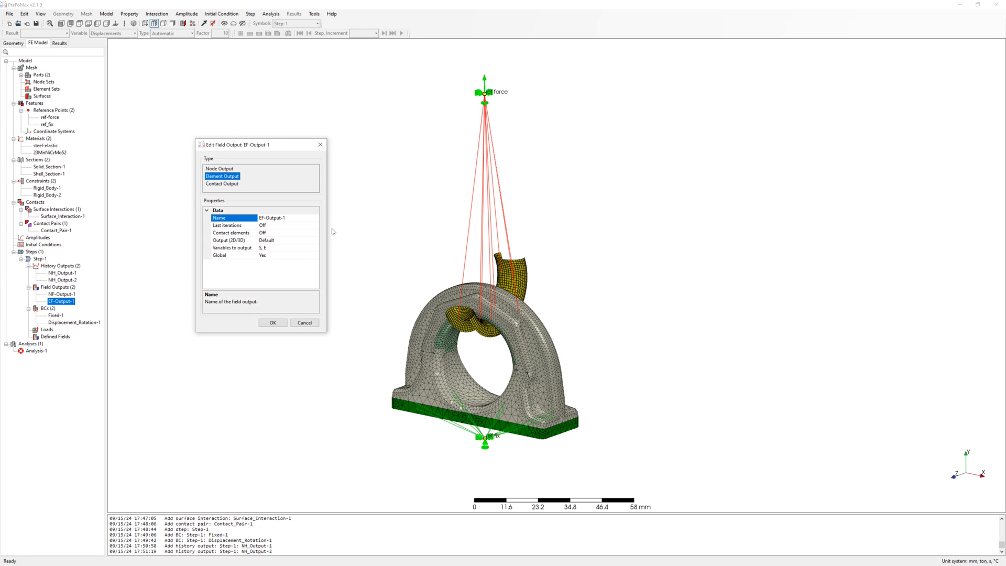
click(315, 248)
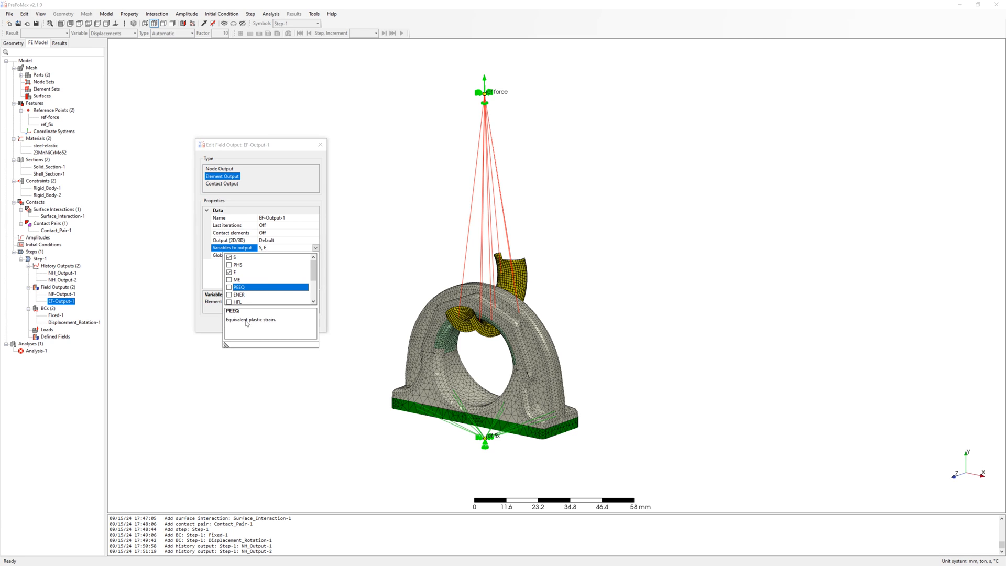
click(228, 286)
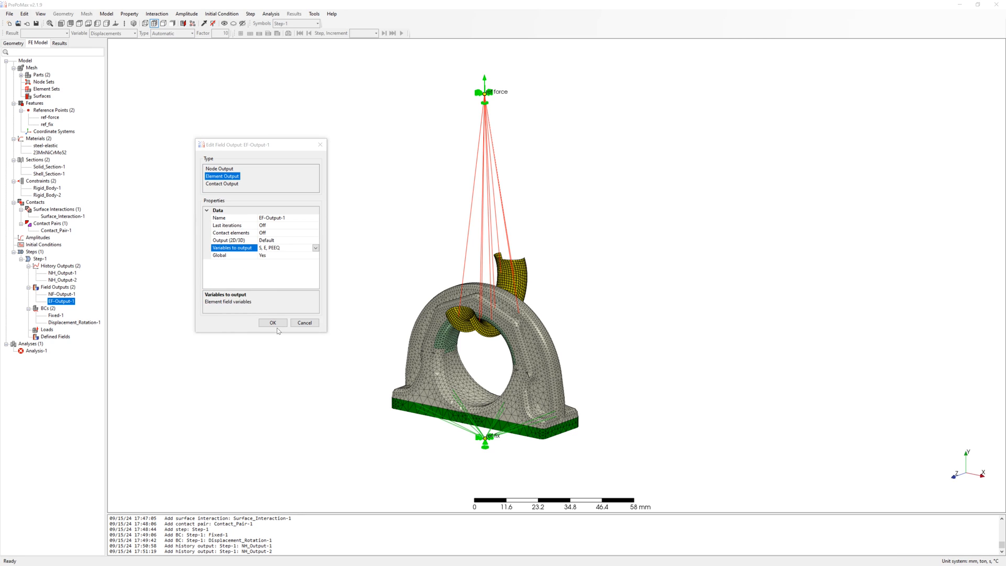
click(273, 323)
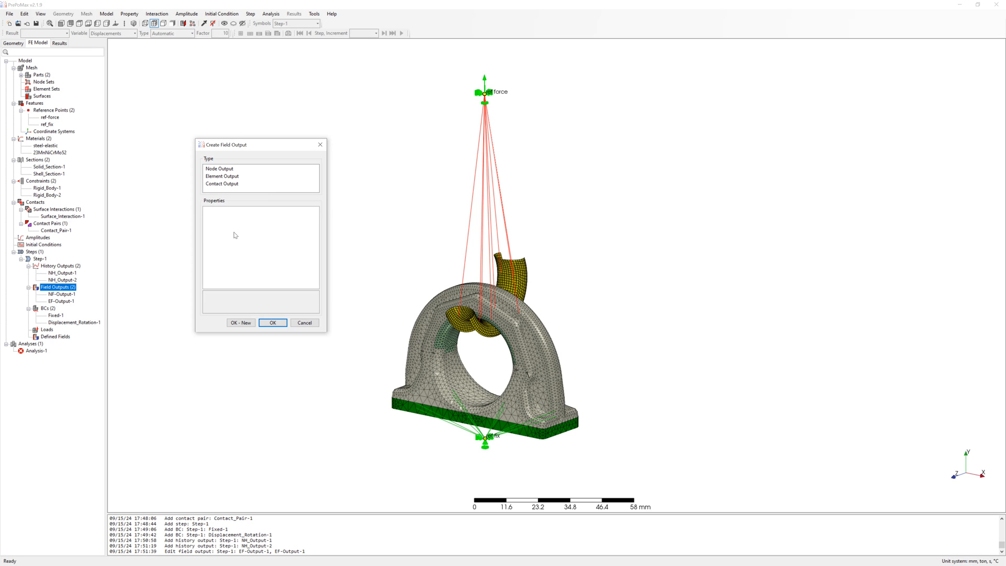
click(272, 323)
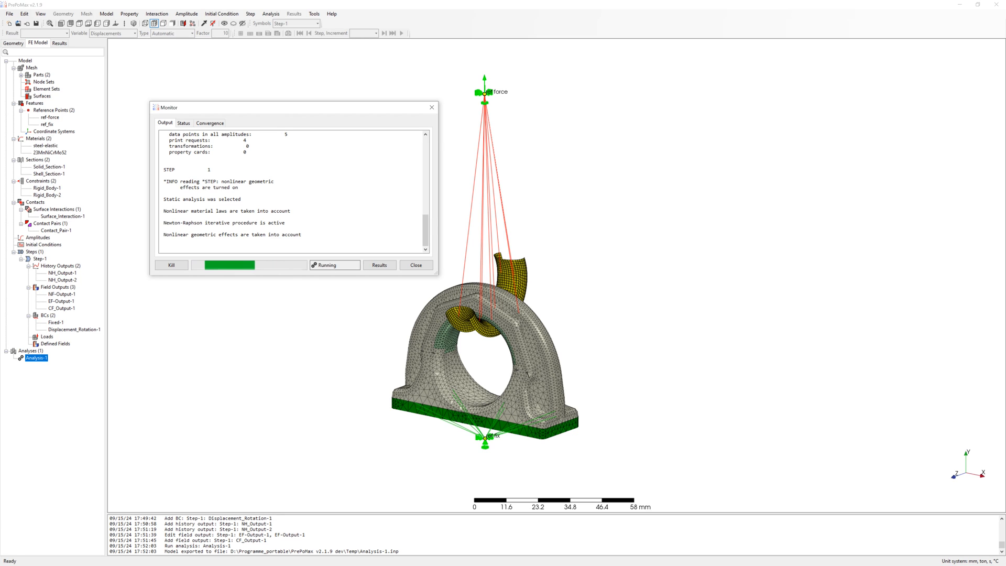
Wait for Analysis-1 to show Finished in the Status monitor and load its results
click(184, 122)
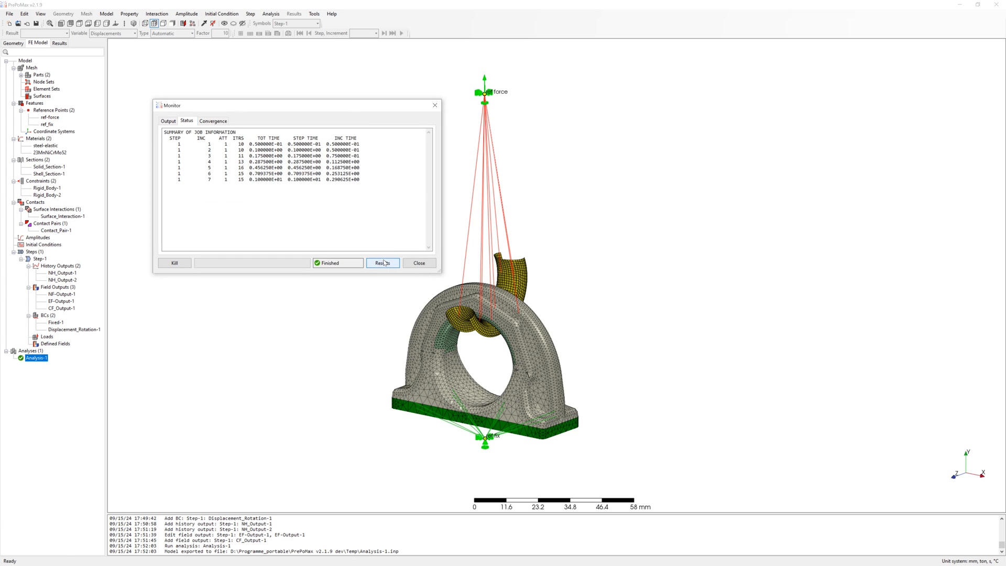
click(383, 263)
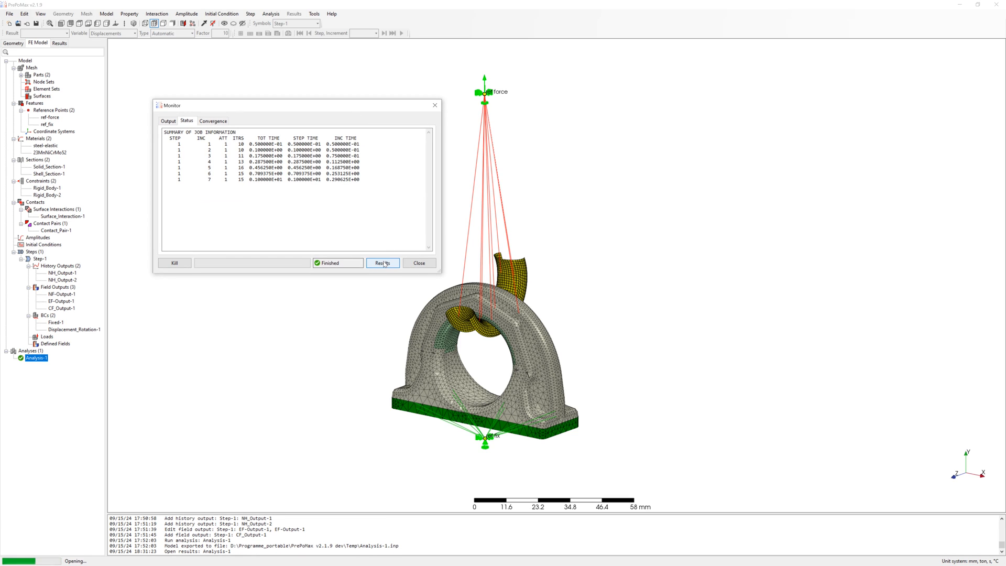
click(382, 262)
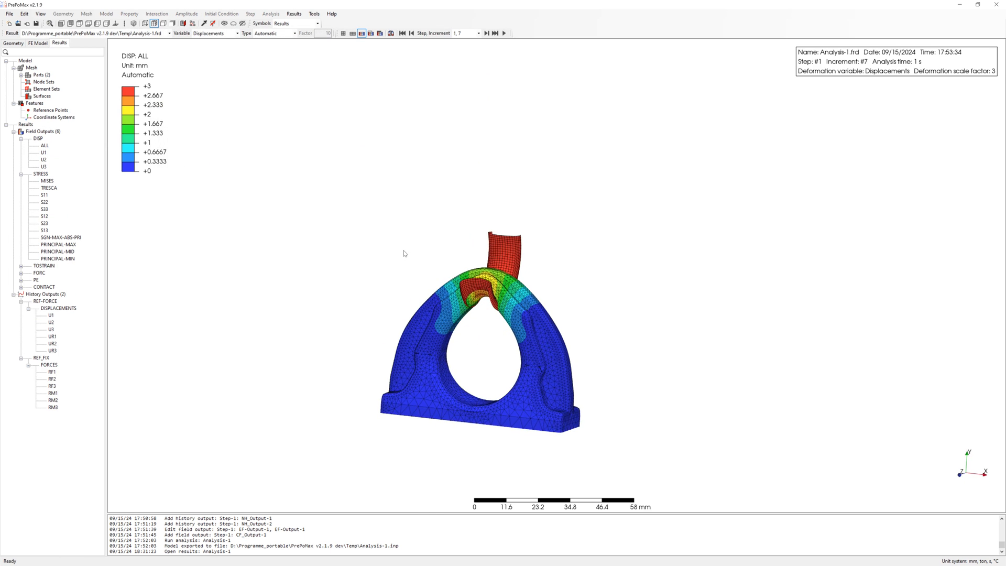
Show the deformed result at true scale and select Shell_part-1 for transparency settings
click(299, 34)
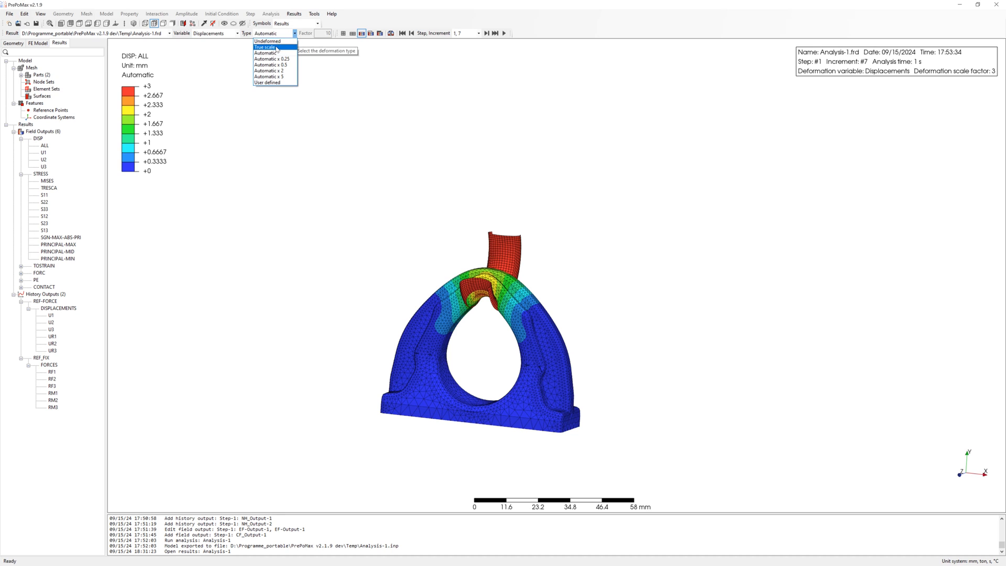
click(269, 48)
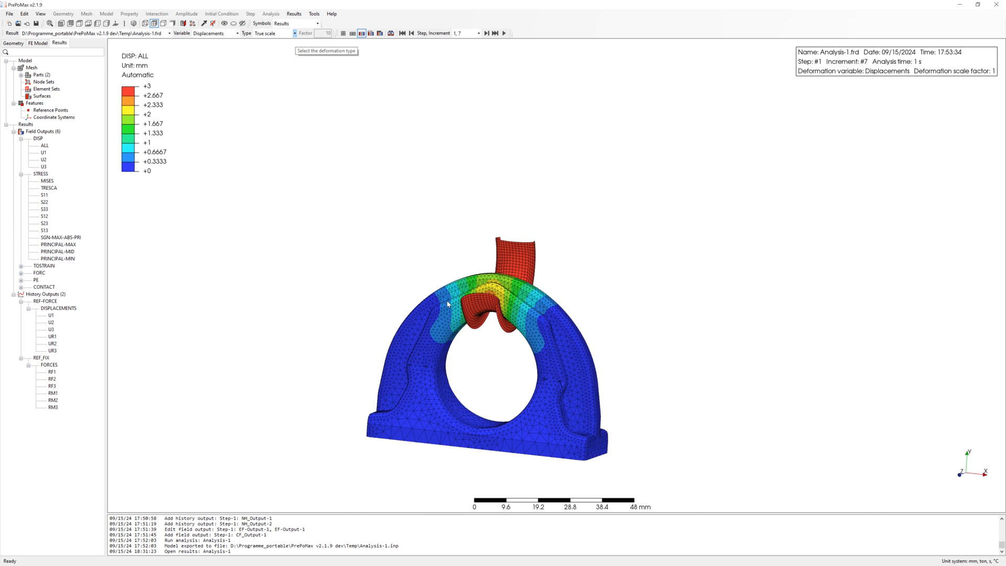
click(20, 279)
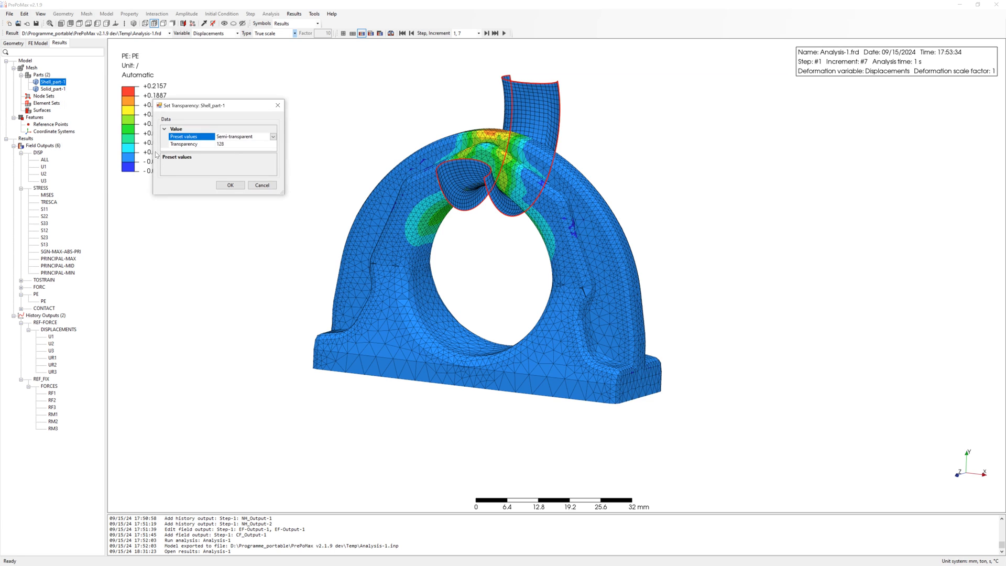
Make the hook shell semi-transparent, close the animation window and rotate to view the plastic strain
click(230, 185)
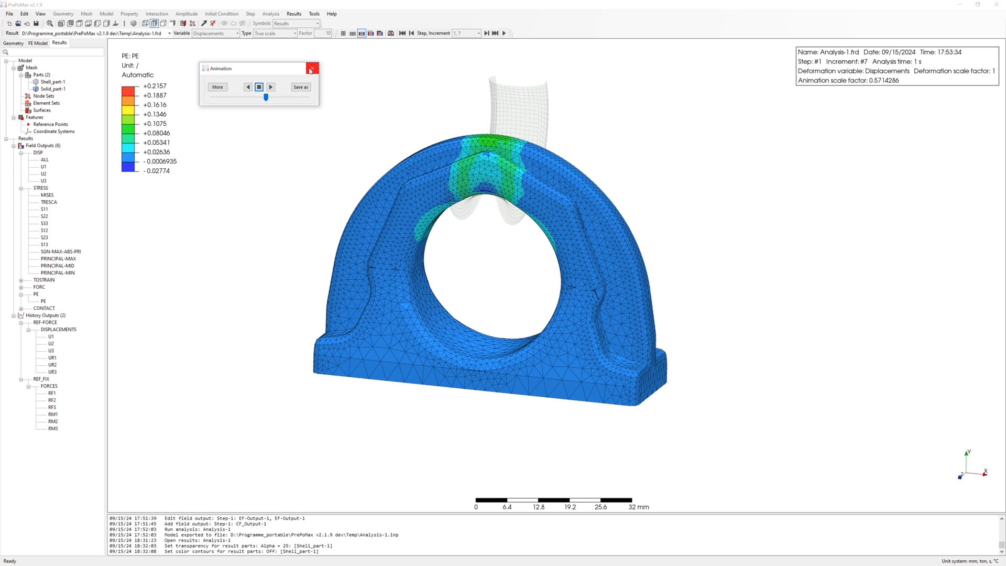
click(312, 69)
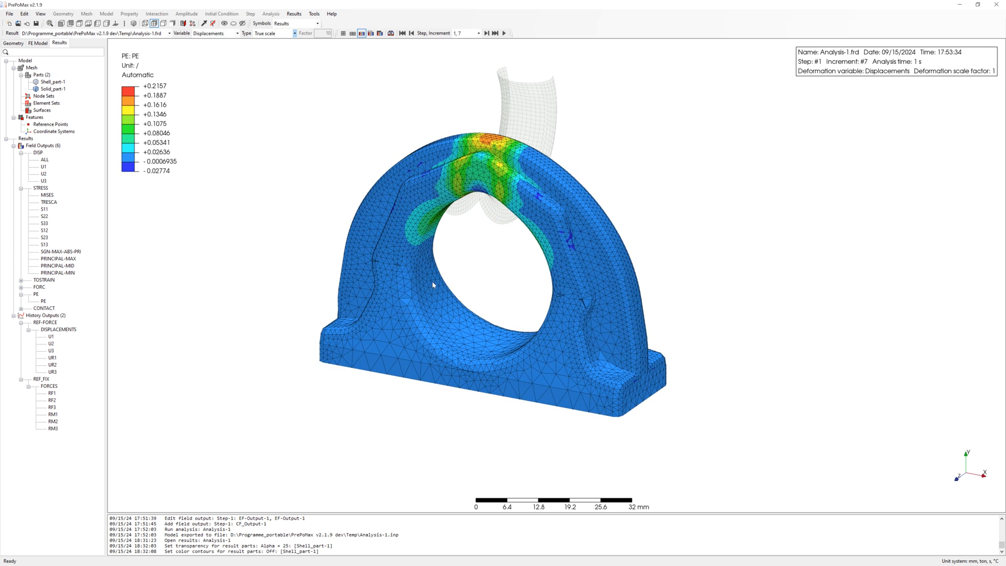
drag(433, 284, 458, 224)
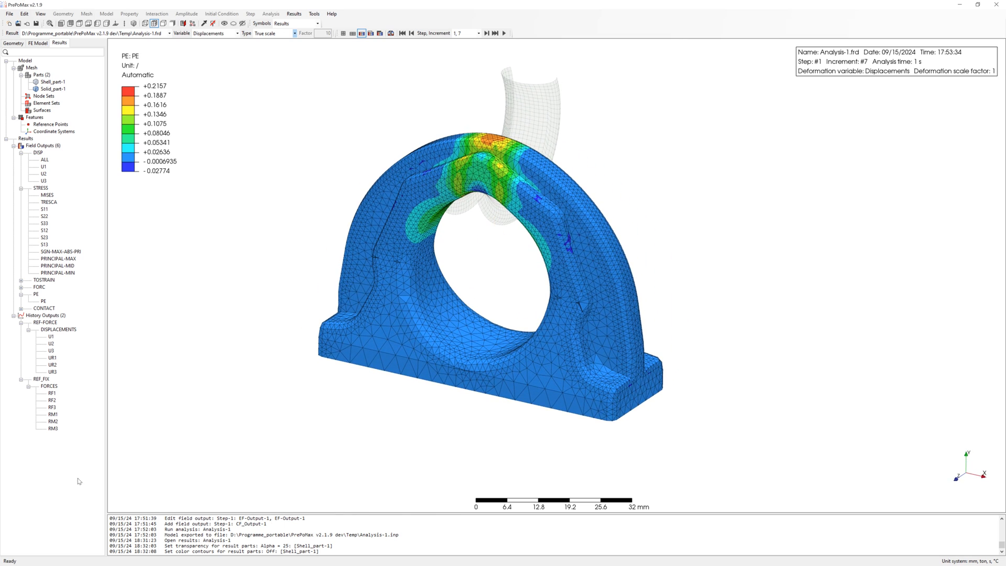
click(49, 399)
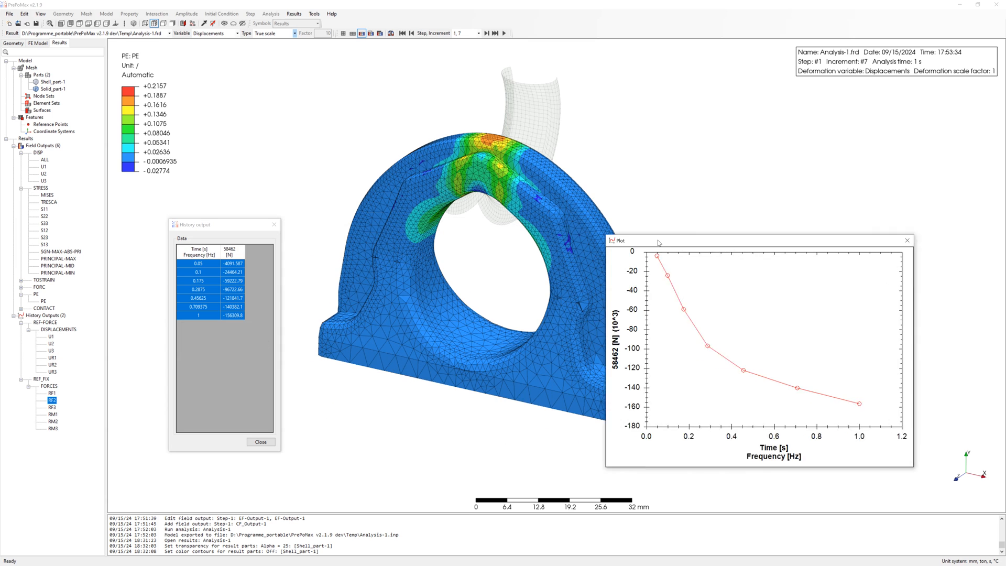
Move the RF2 plot and history table aside and copy the reaction-force values for Excel
drag(618, 240, 688, 307)
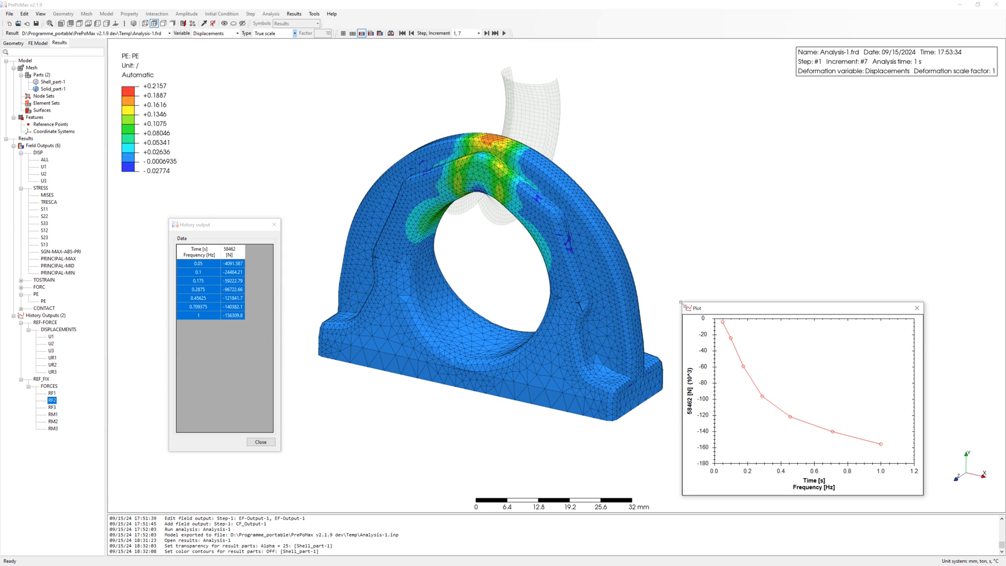
drag(222, 224, 200, 269)
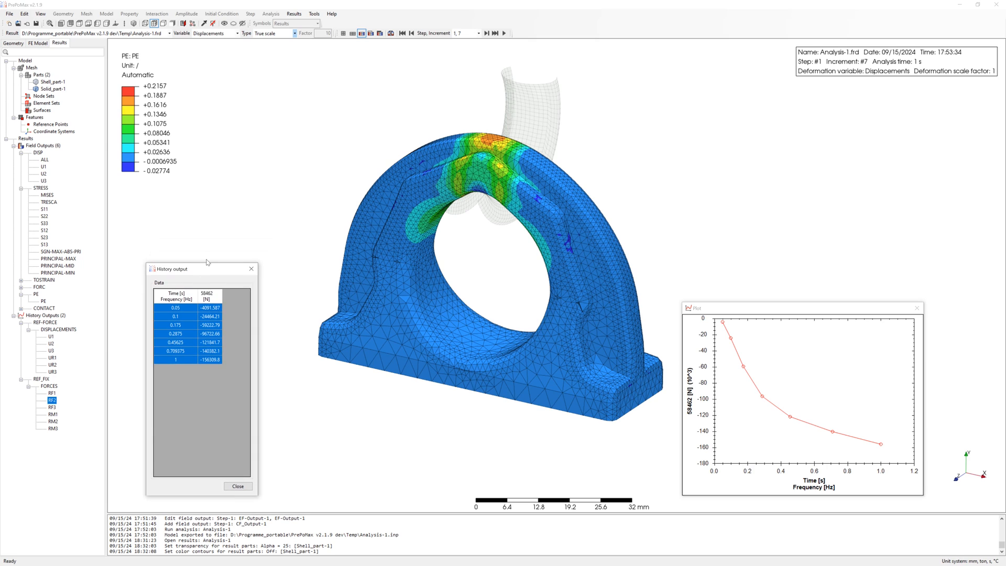
mouse_move(201, 261)
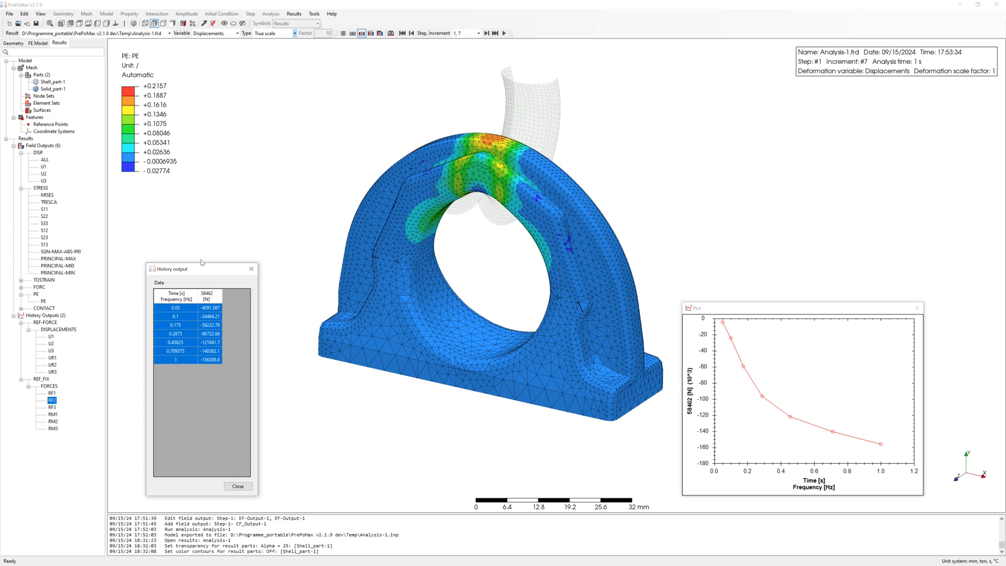
right_click(186, 306)
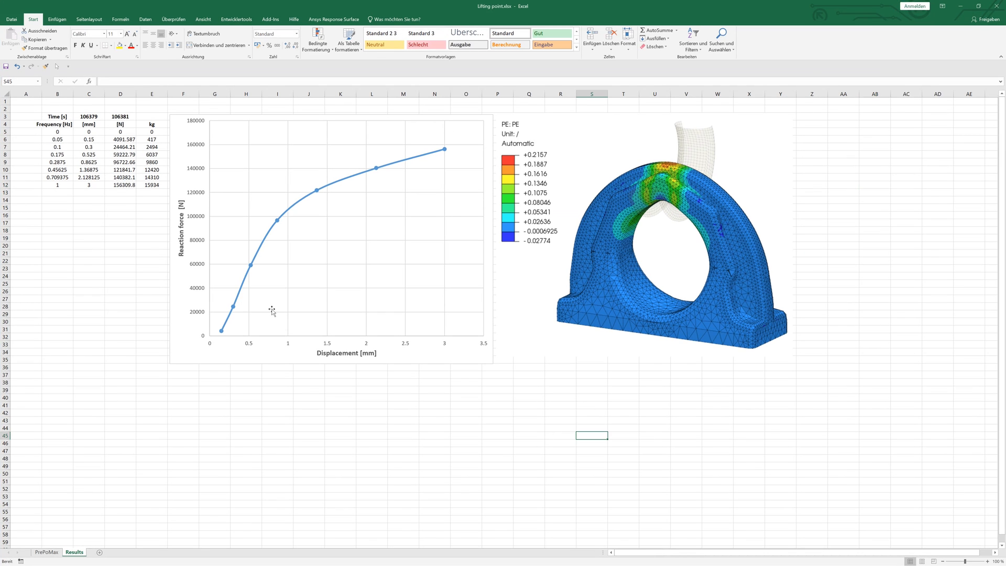
mouse_move(265, 318)
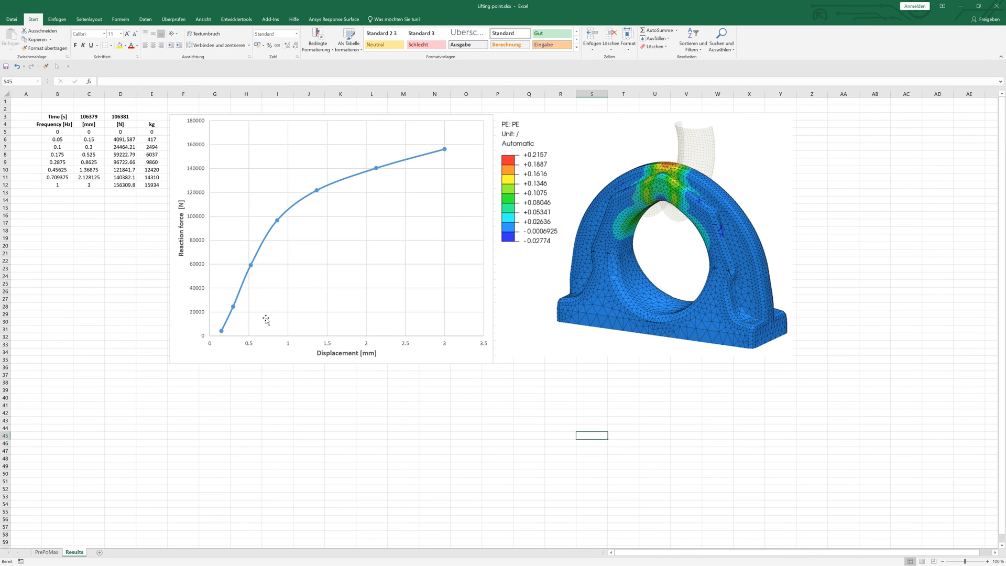
mouse_move(367, 181)
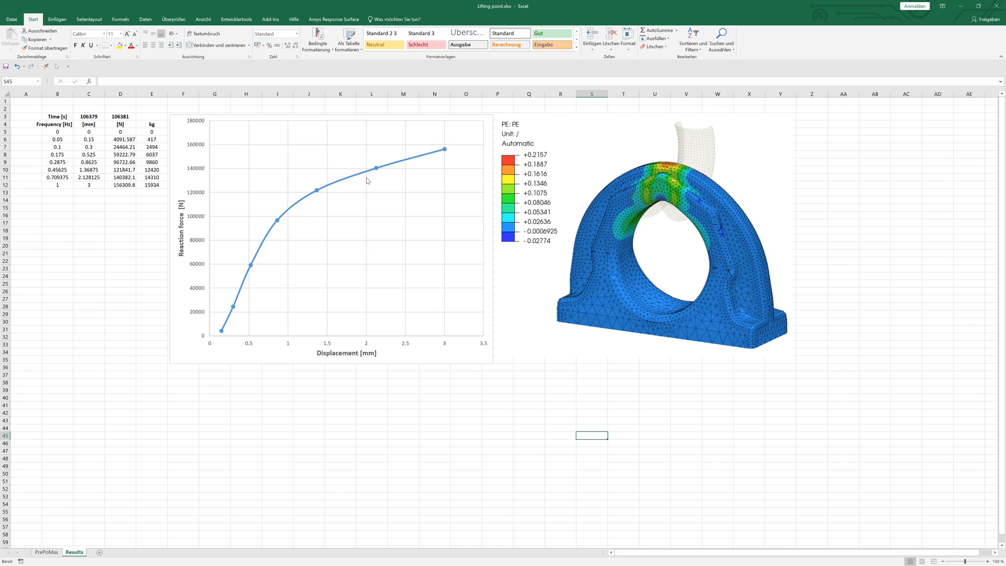
Show the Excel Results sheet with the Reaction force vs Displacement chart and kilogram equivalents
click(309, 443)
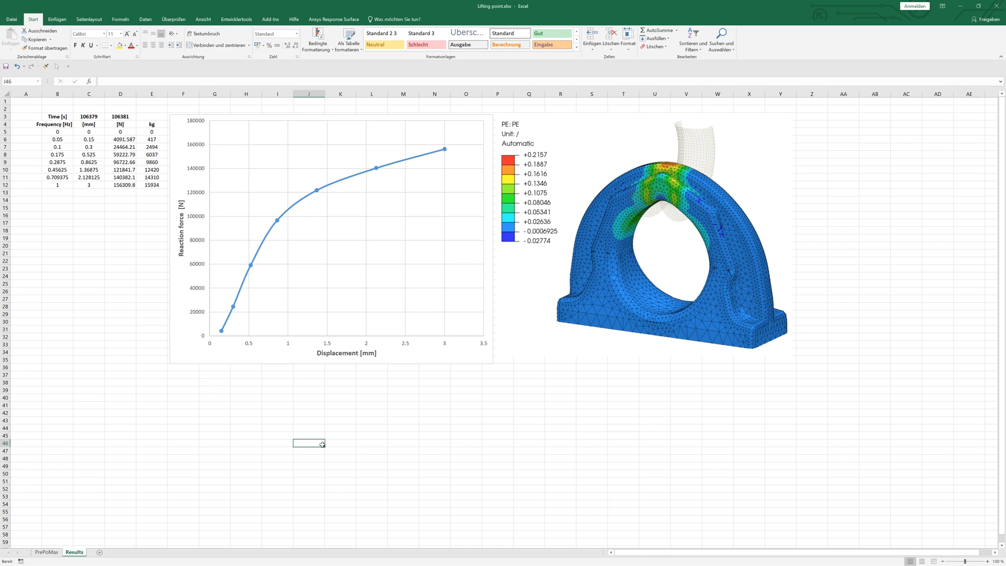